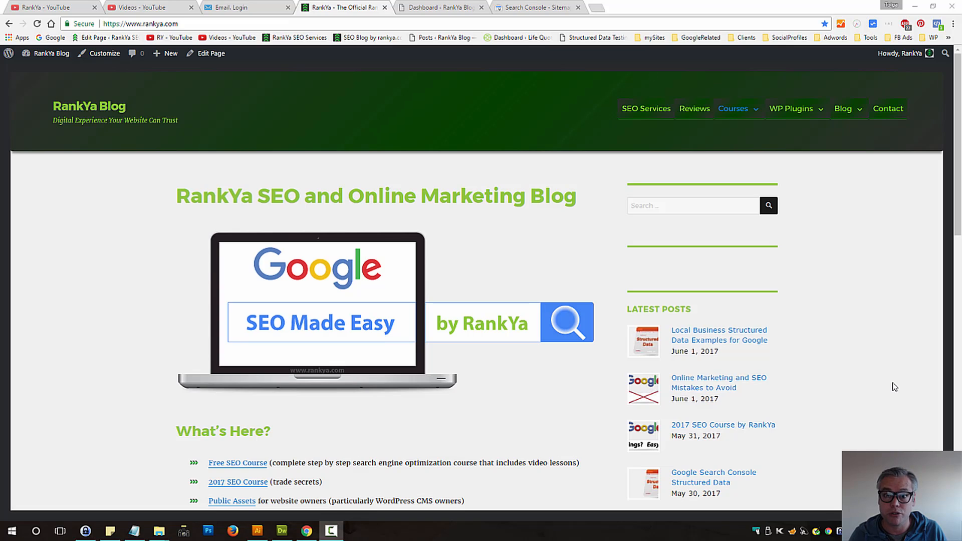
mouse_move(910, 396)
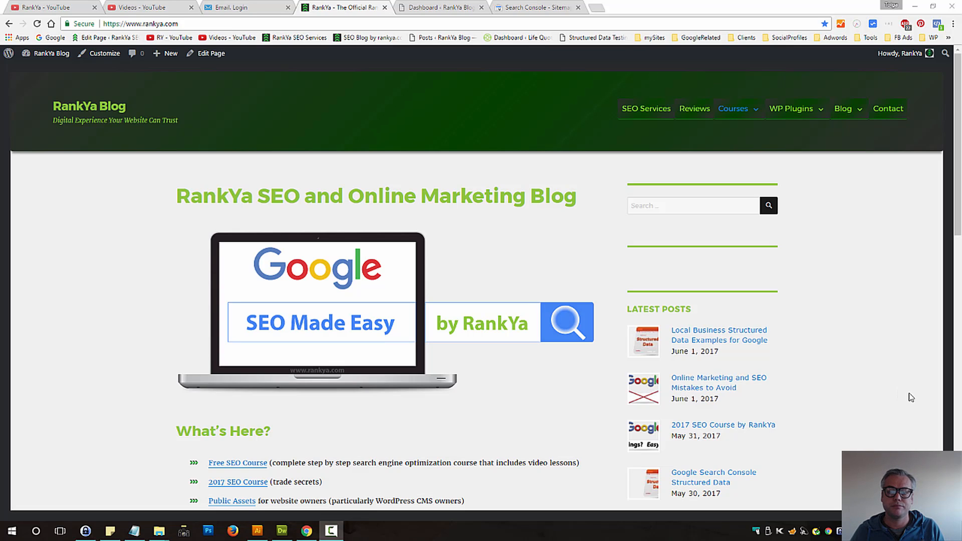
left_click(534, 7)
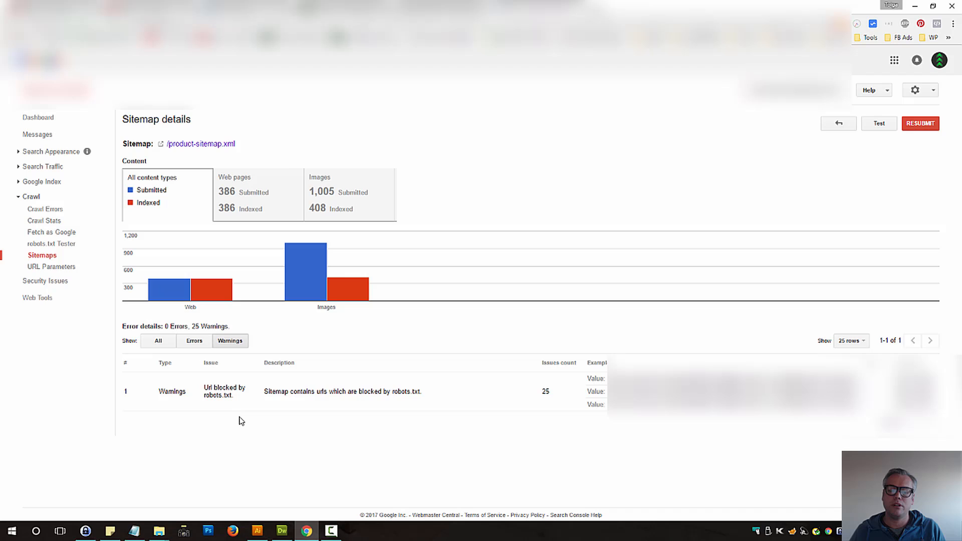
mouse_move(214, 409)
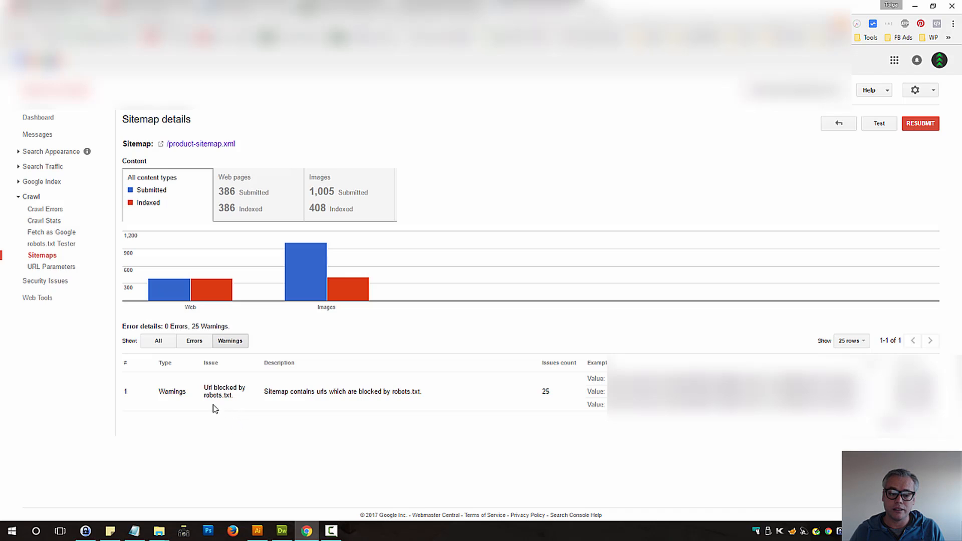
double_click(223, 391)
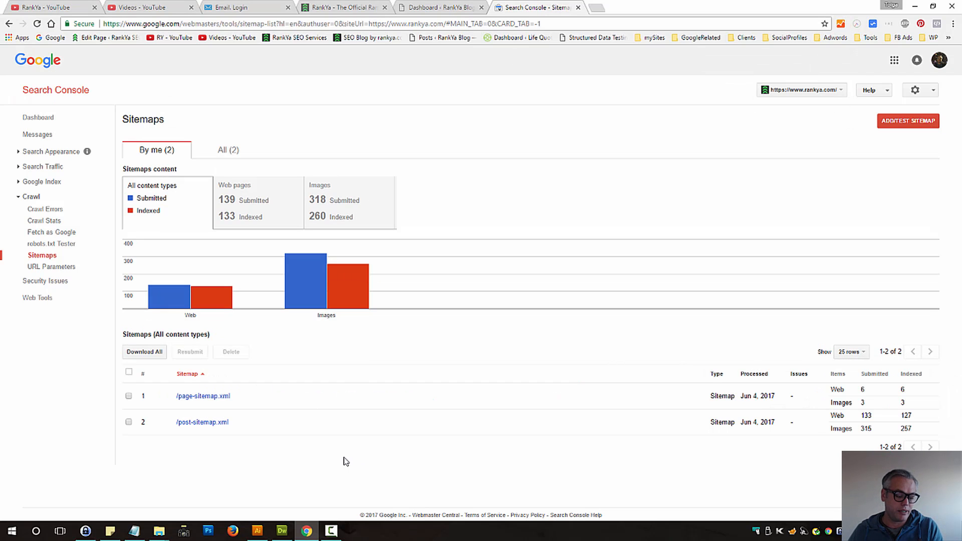
mouse_move(332, 459)
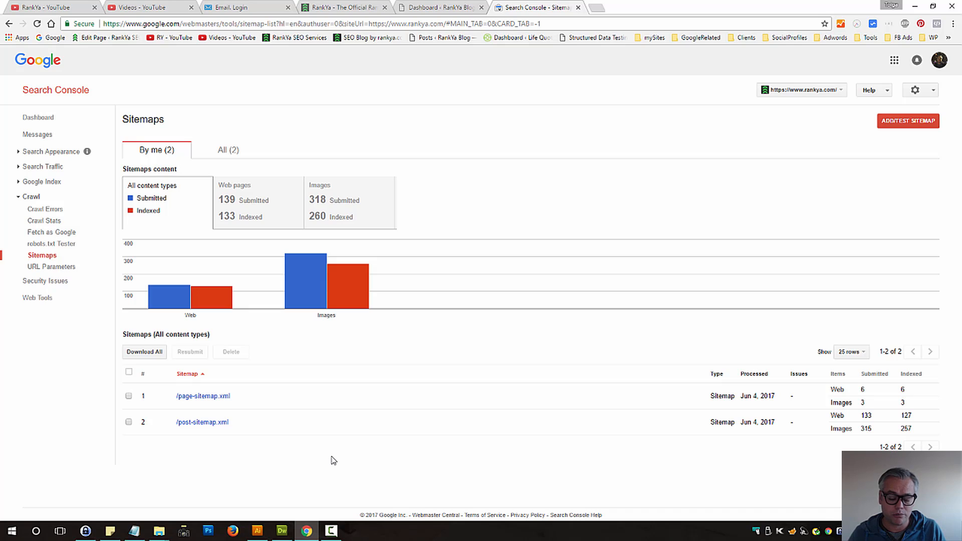
mouse_move(324, 439)
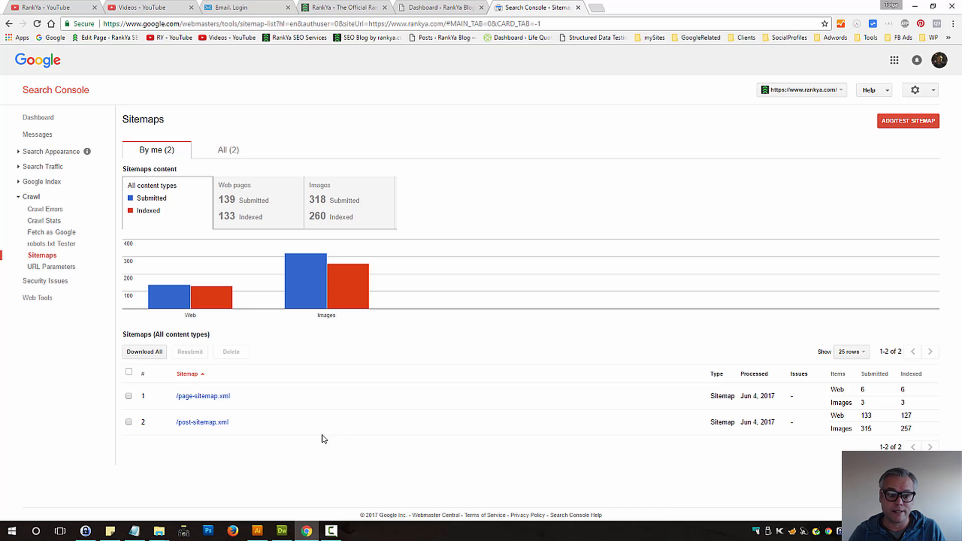
mouse_move(202, 396)
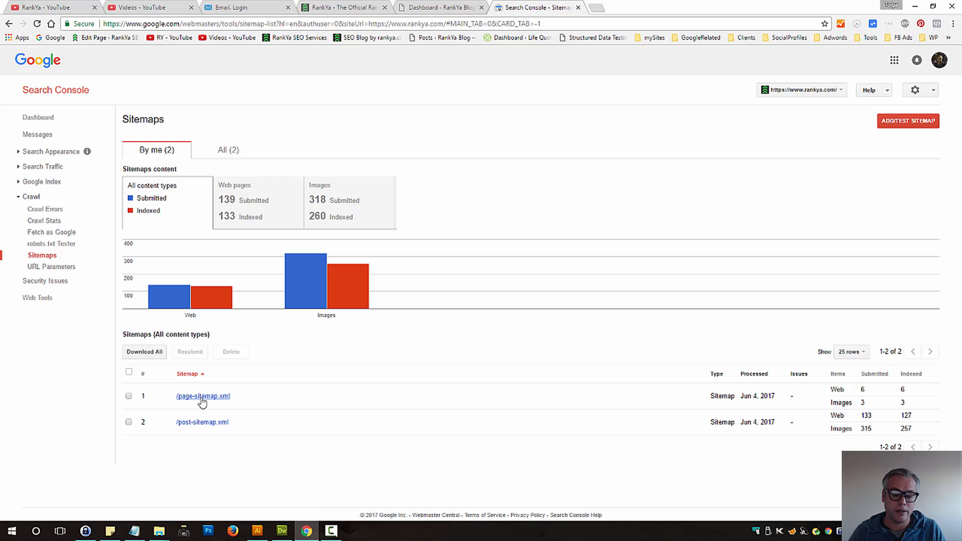
mouse_move(217, 402)
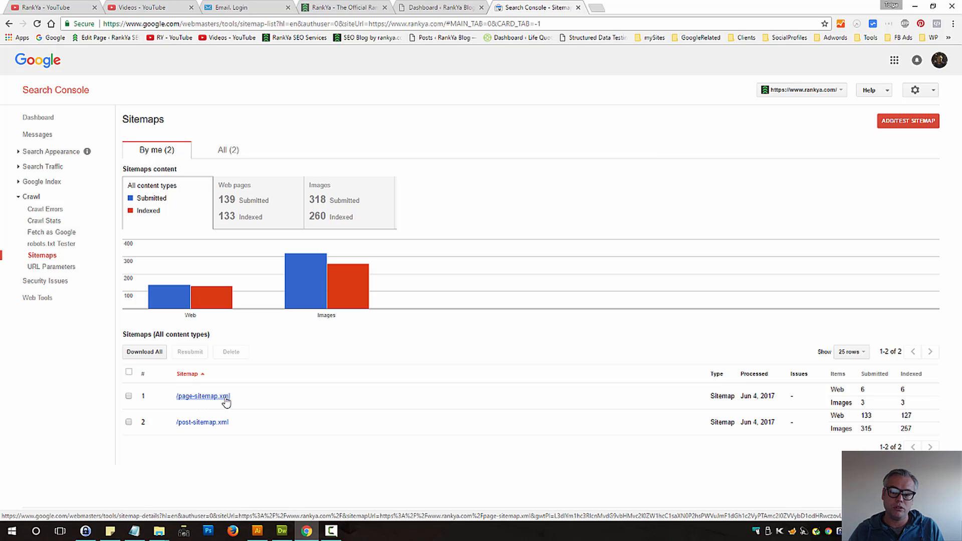
mouse_move(238, 406)
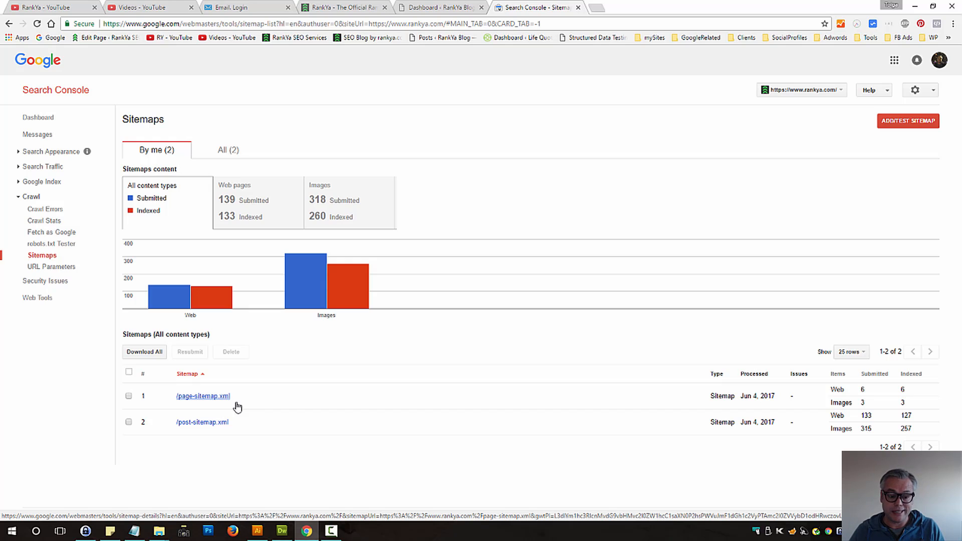
Step: Bring up the robots.txt Tester in a separate tab beside the Sitemaps report
left_click(203, 395)
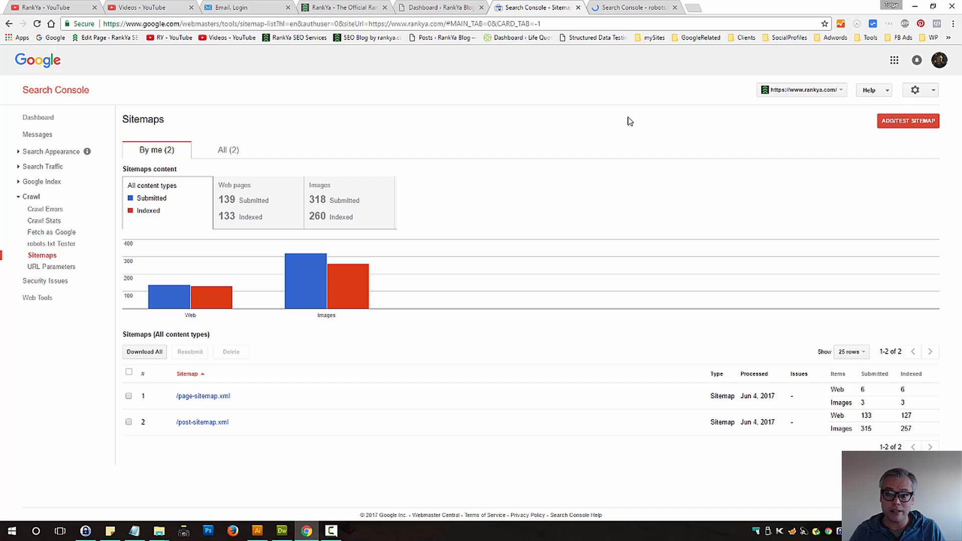
Step: Test the path abcpage/ for Googlebot, confirming it is allowed with 0 errors and 0 warnings
left_click(51, 243)
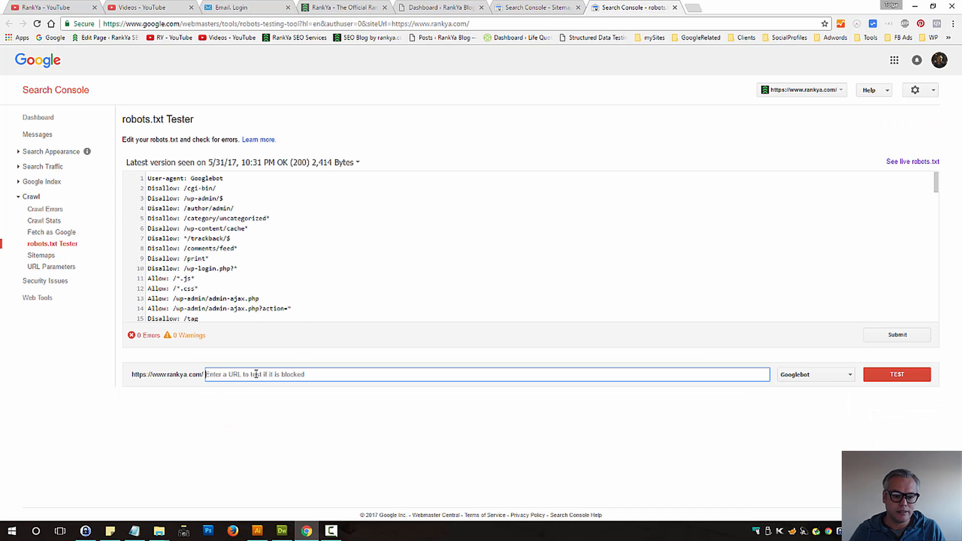
type("ab")
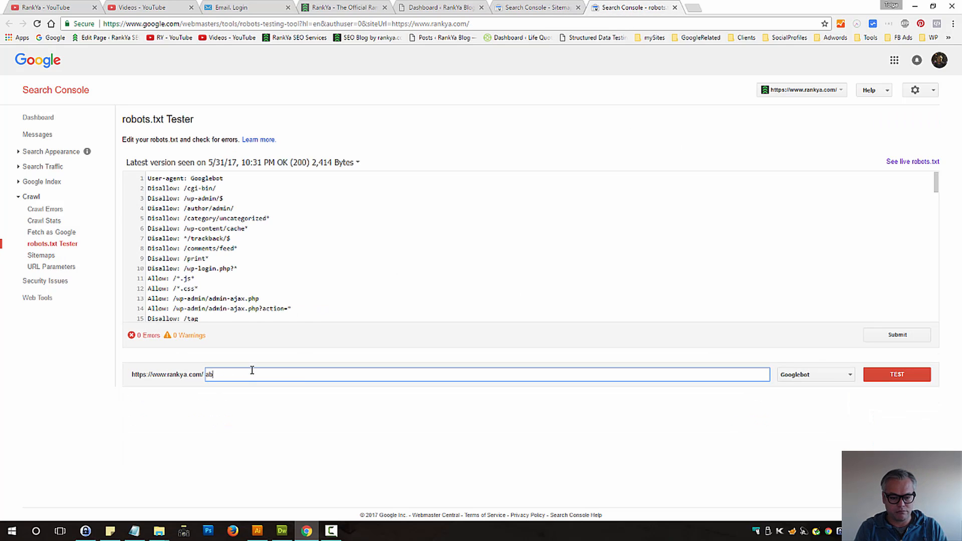
type("cpage")
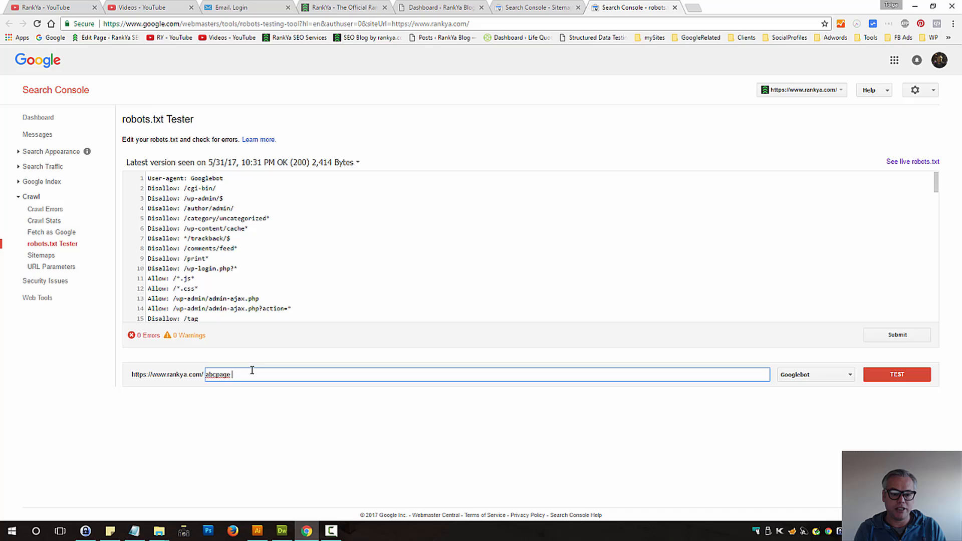
type("/")
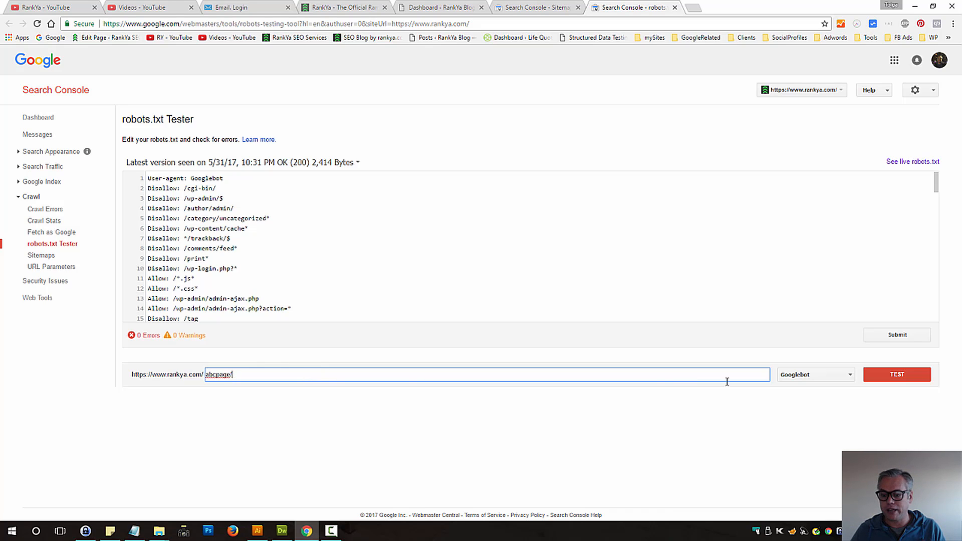
left_click(895, 374)
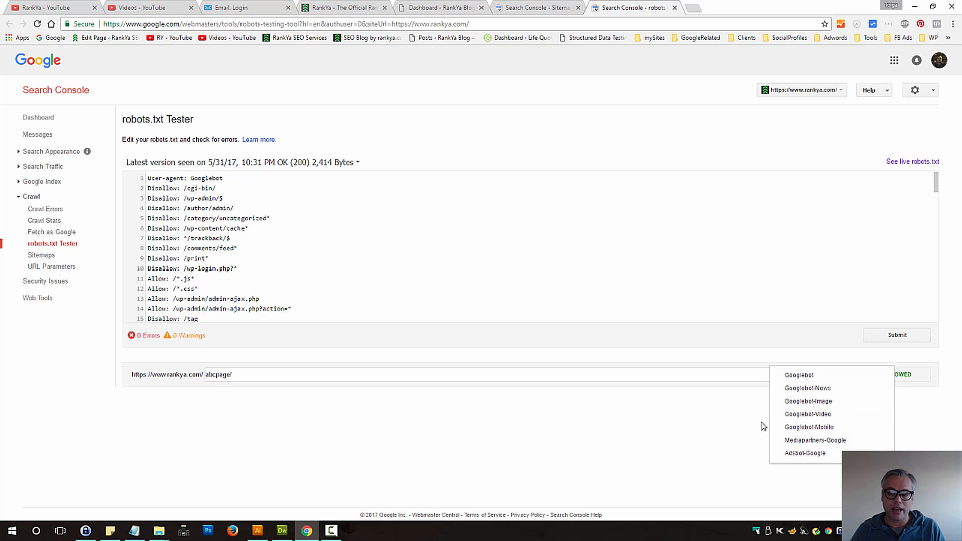
mouse_move(573, 420)
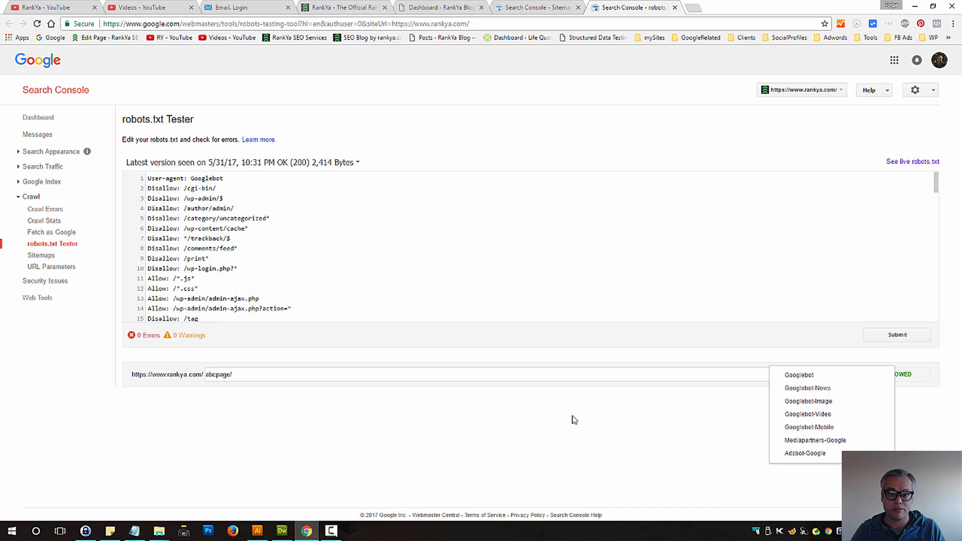
left_click(798, 375)
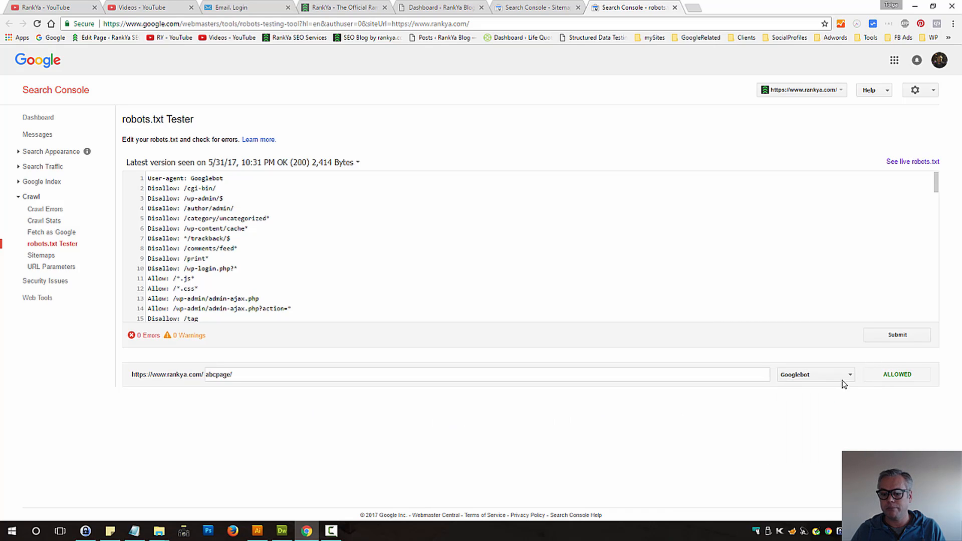
mouse_move(786, 391)
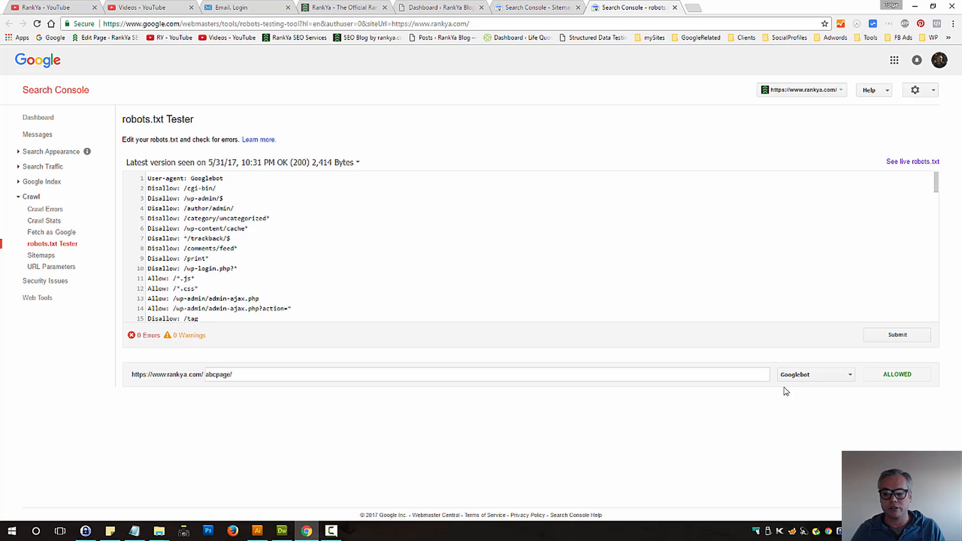
mouse_move(243, 327)
type("page/")
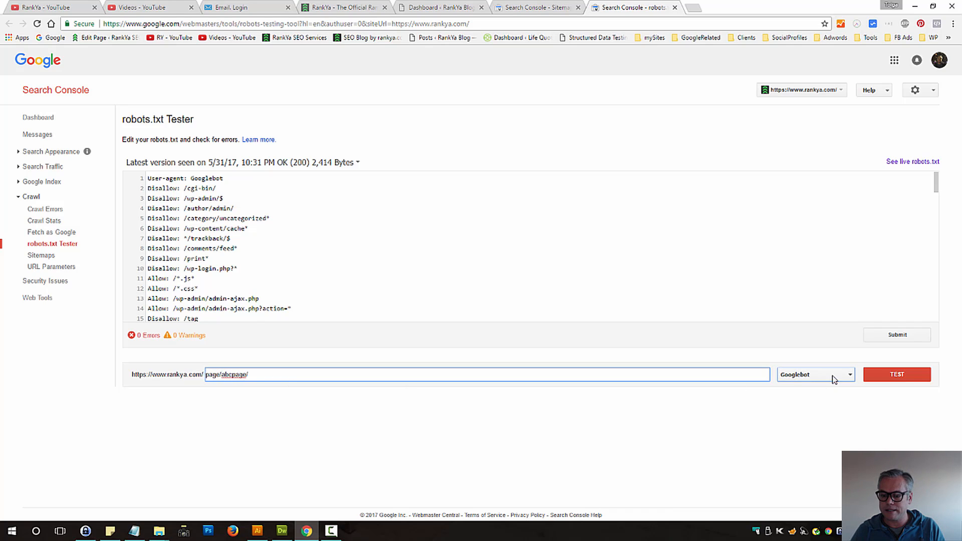
Step: Test page/abcpage/ for Googlebot, revealing it is blocked by the Disallow: */page/* rule
left_click(895, 373)
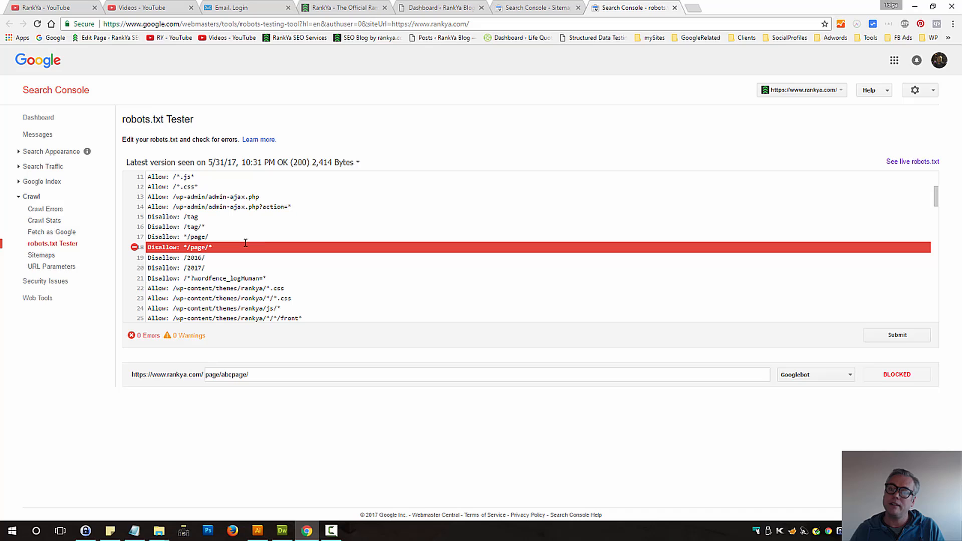
mouse_move(200, 119)
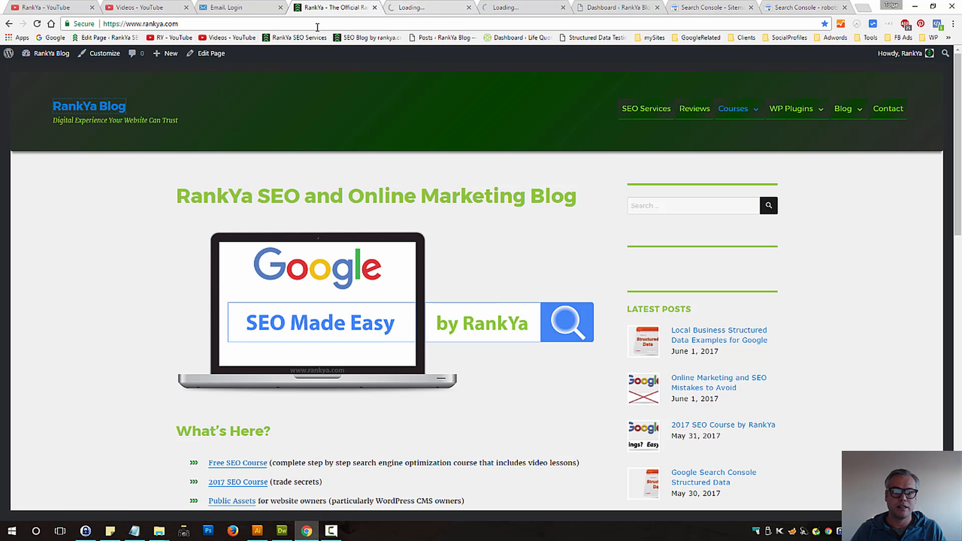
Step: Load the site's live robots.txt in the browser to view its Allow and Disallow rules
type("robots.txt")
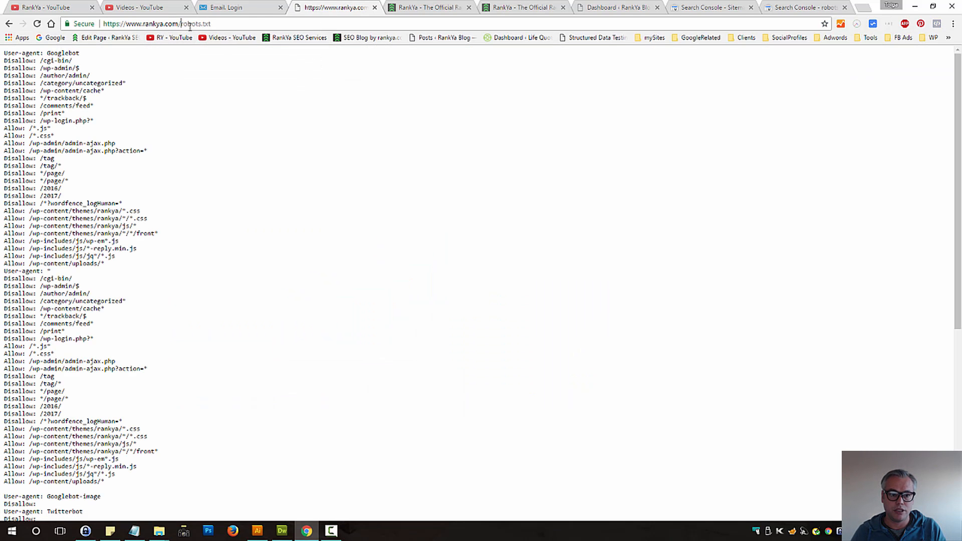
double_click(192, 23)
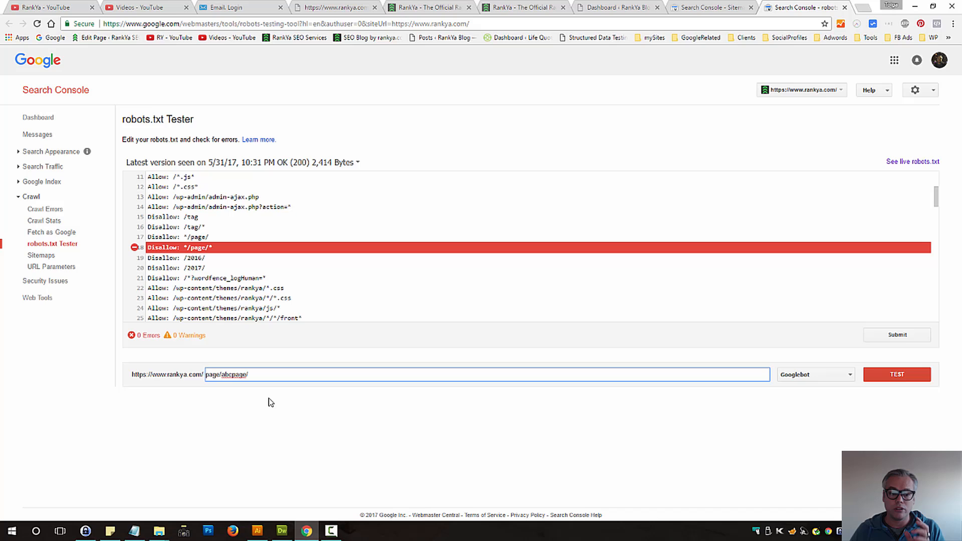
mouse_move(297, 378)
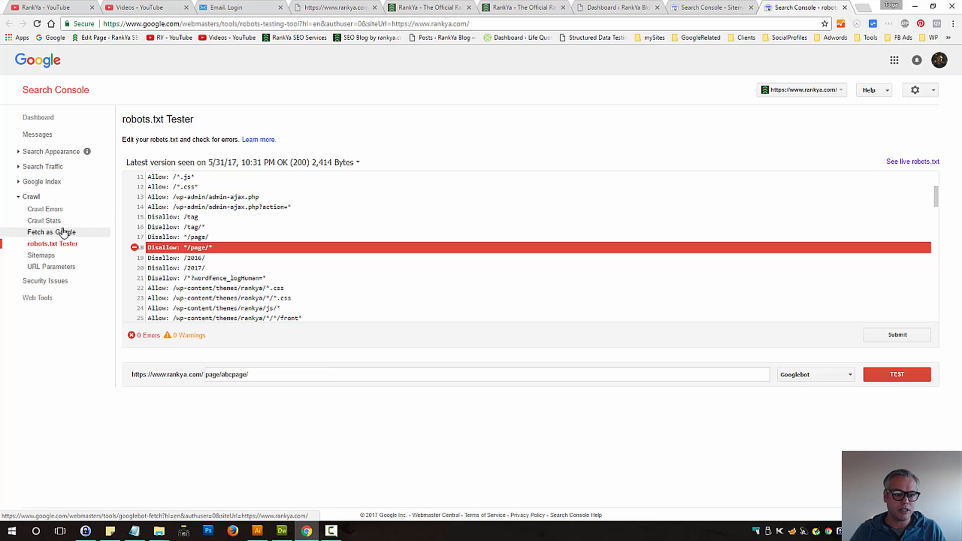
Step: Fetch and render /page/abcpage/ as Googlebot, which comes back Blocked
left_click(52, 231)
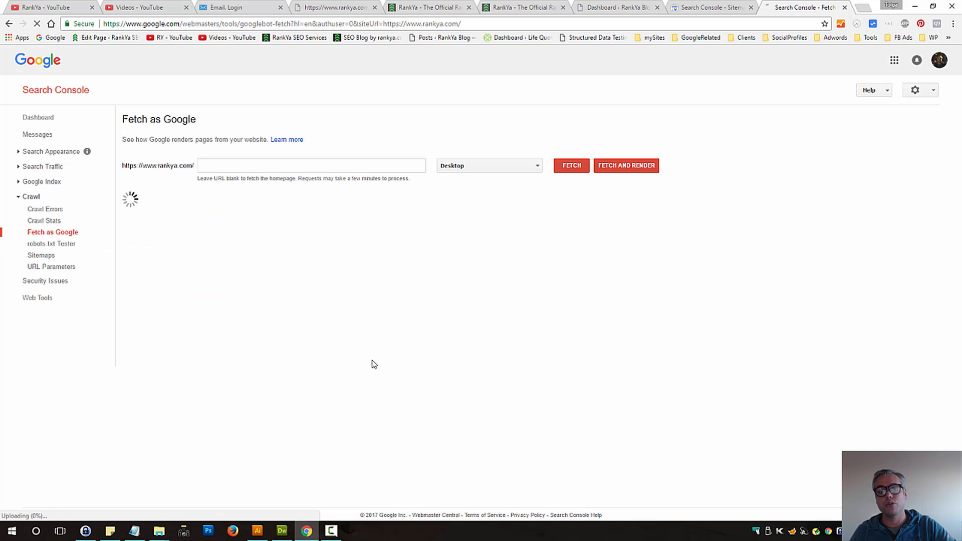
type("page/abcpage/")
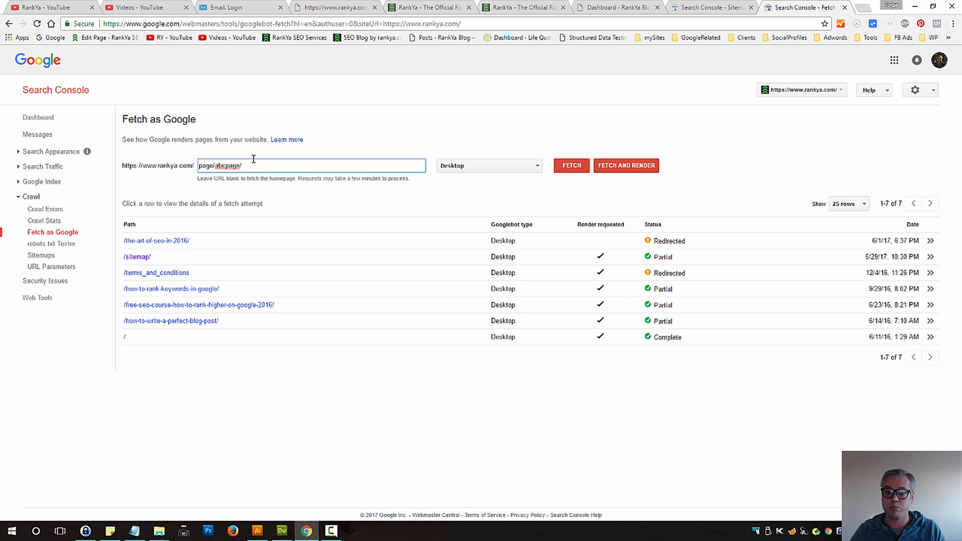
mouse_move(575, 137)
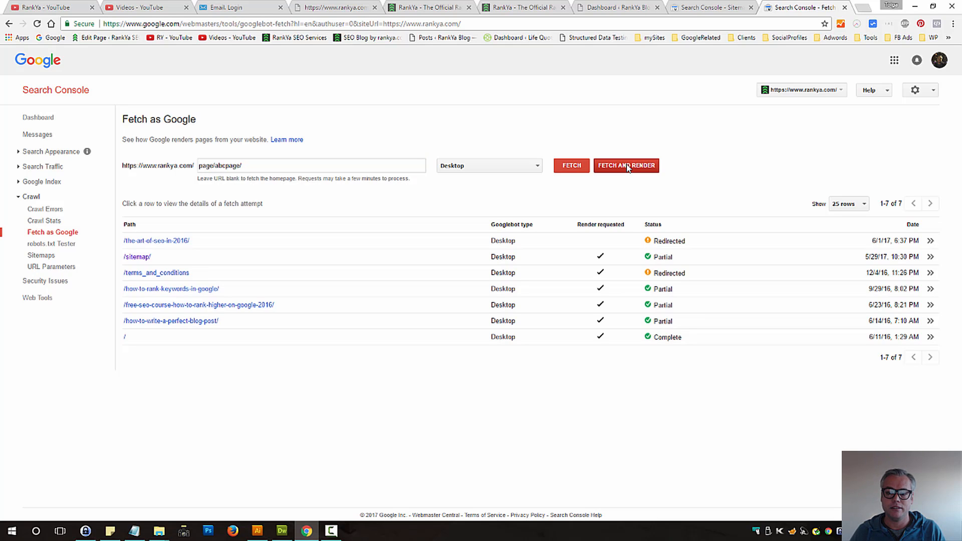
left_click(625, 165)
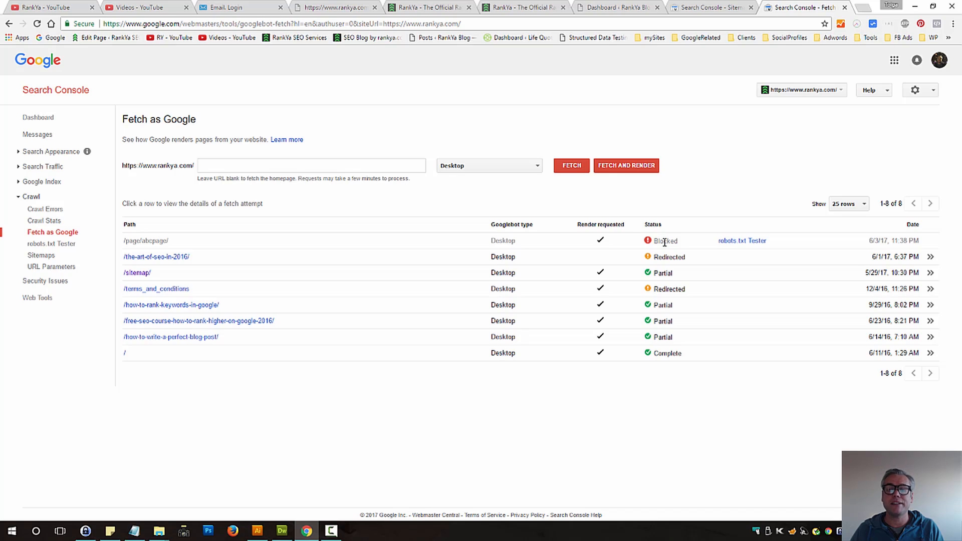
double_click(663, 240)
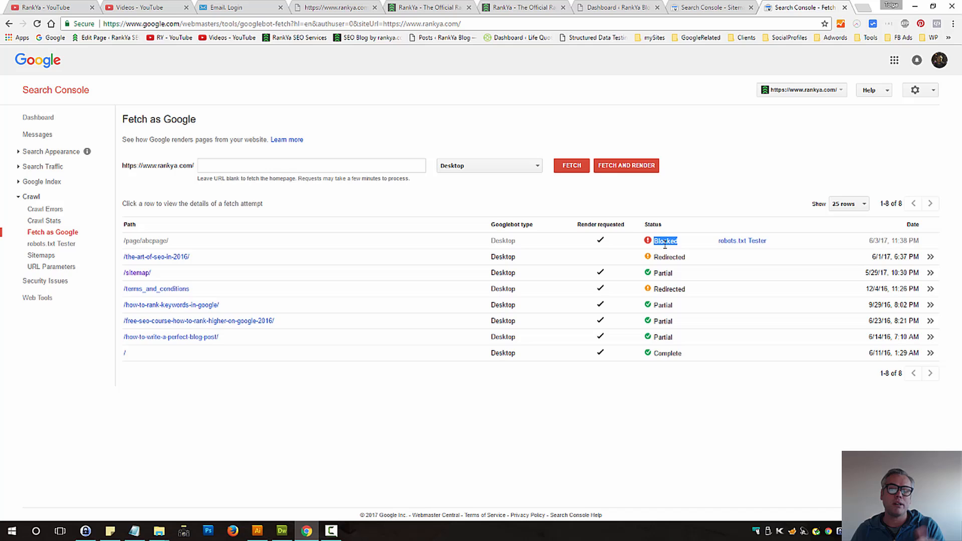
mouse_move(741, 240)
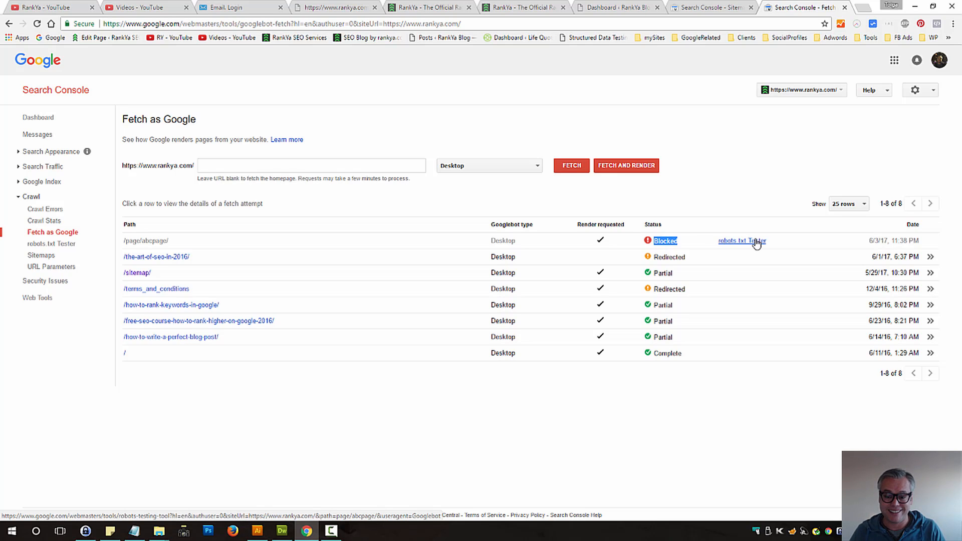
mouse_move(374, 195)
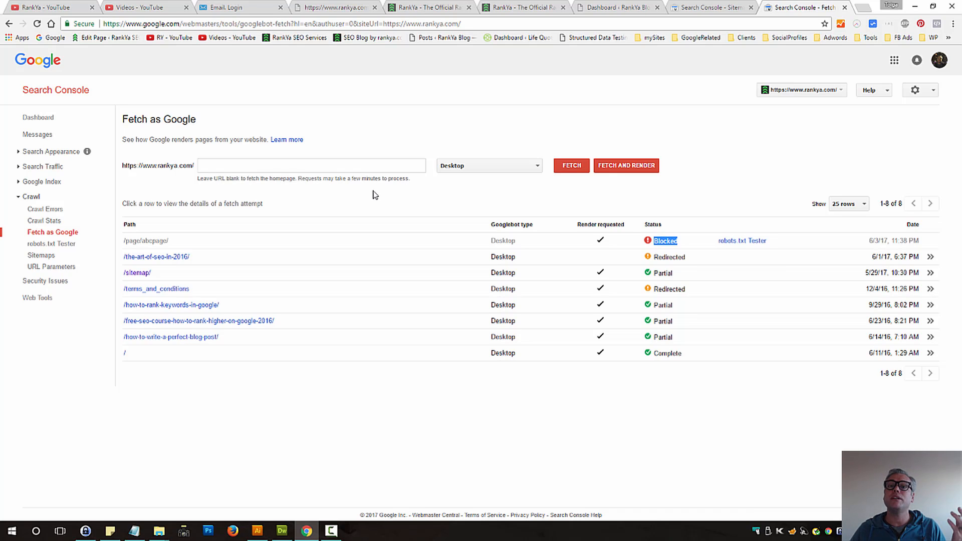
mouse_move(403, 200)
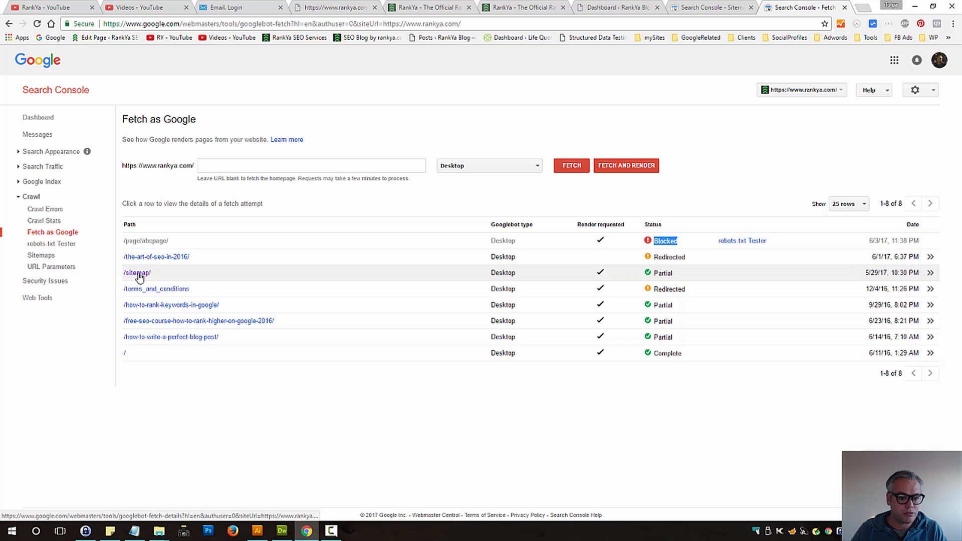
Step: Review the /sitemap/ fetch rendering, showing two images blocked by robots.txt
left_click(136, 273)
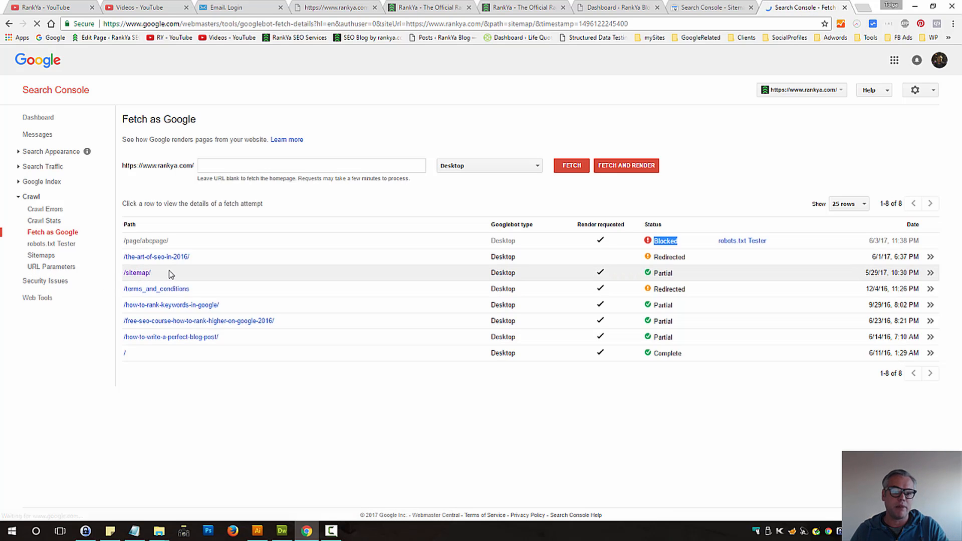
left_click(138, 272)
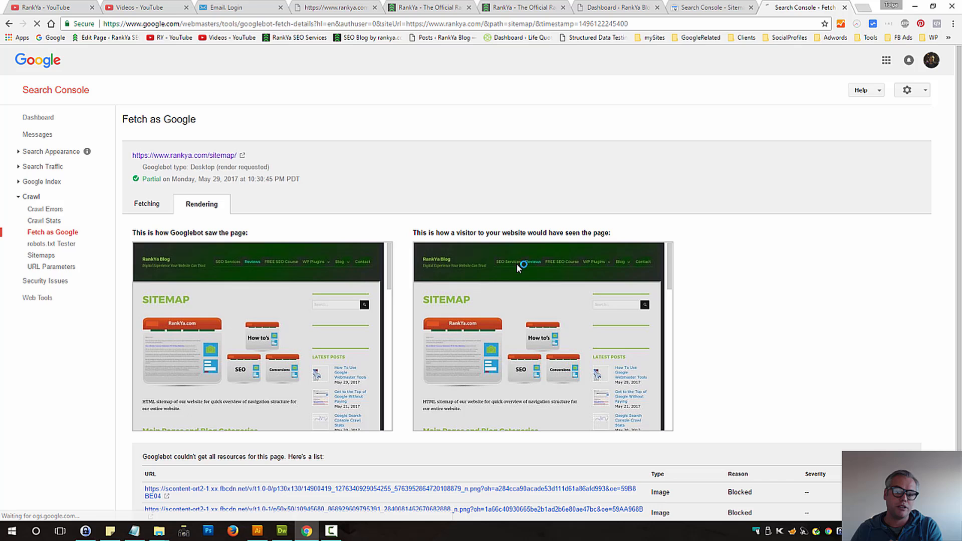
scroll("down", 3)
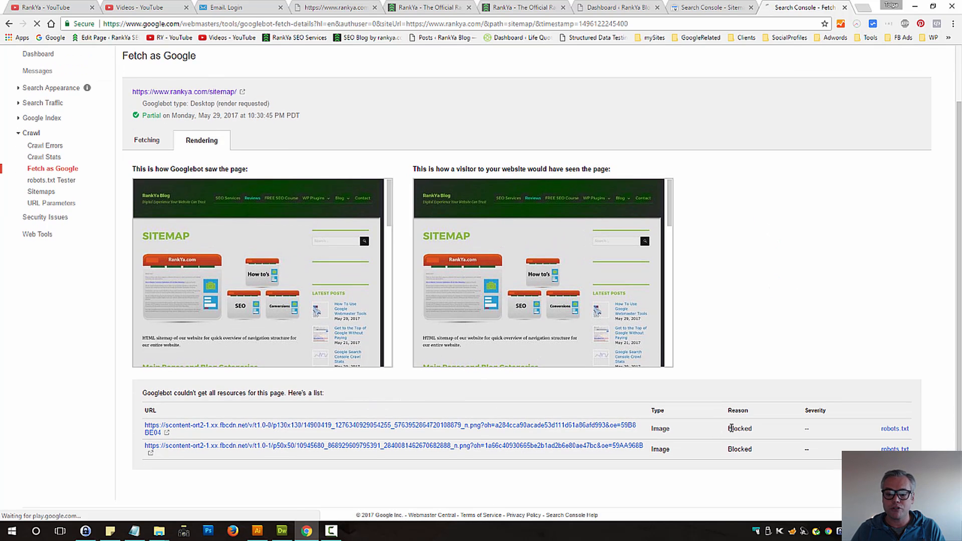
double_click(739, 427)
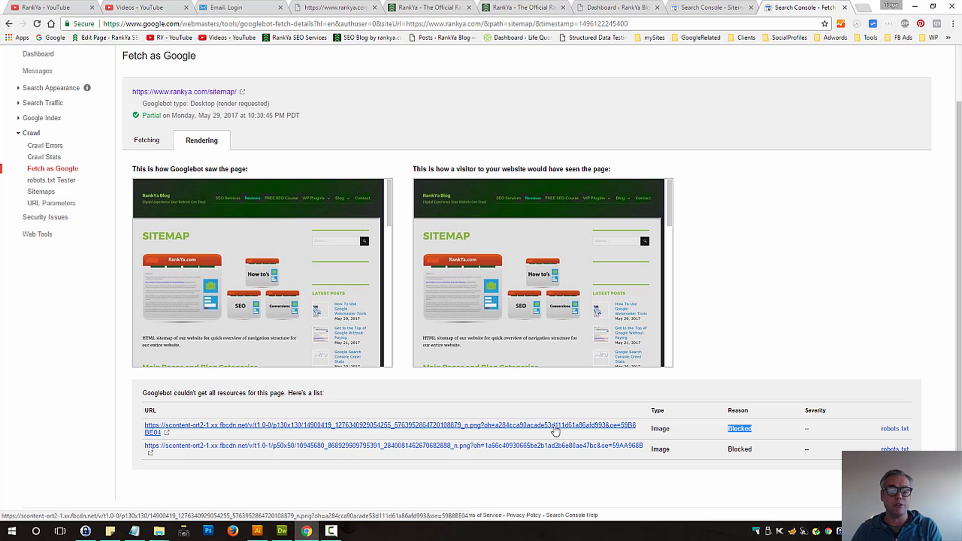
mouse_move(742, 298)
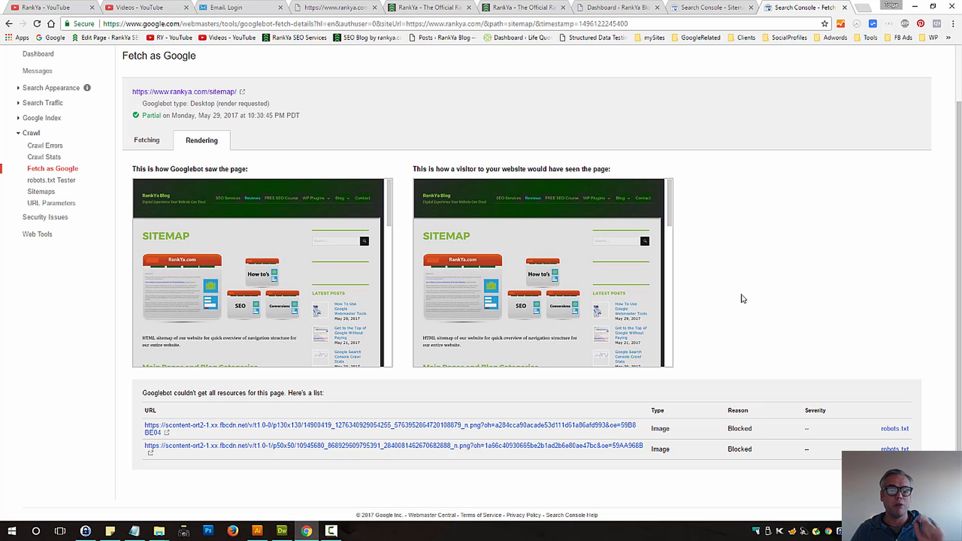
mouse_move(739, 274)
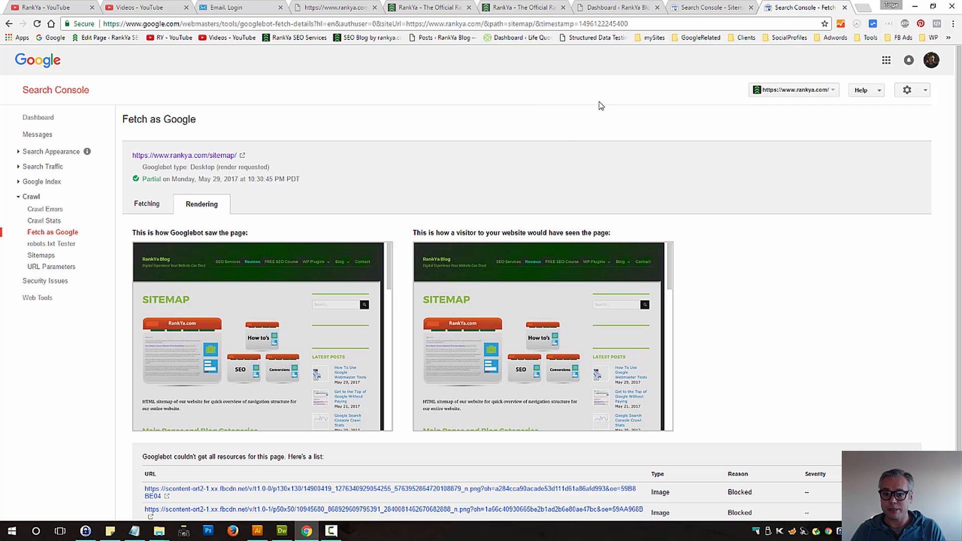
left_click(613, 7)
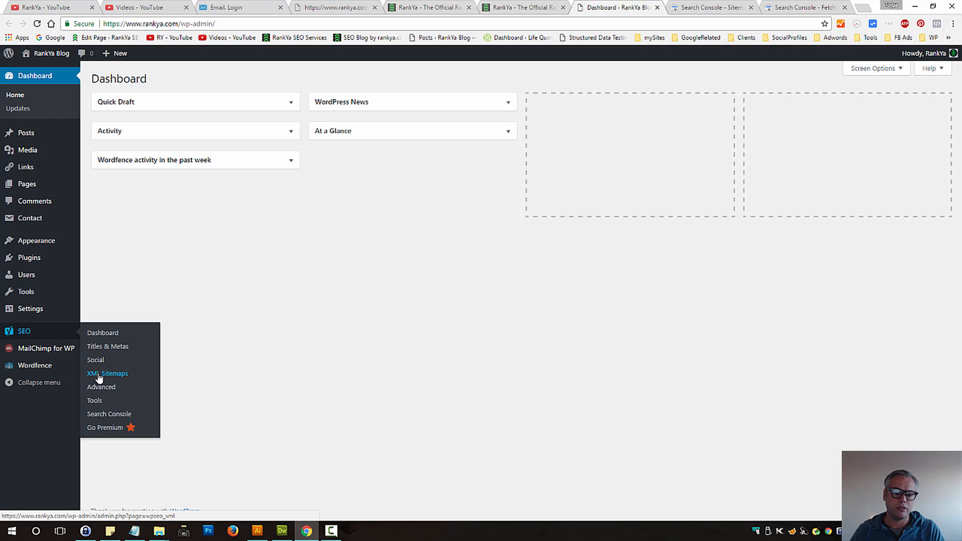
Step: From Yoast SEO > XML Sitemaps, reach post-sitemap.xml listing 133 URLs with image counts
left_click(107, 373)
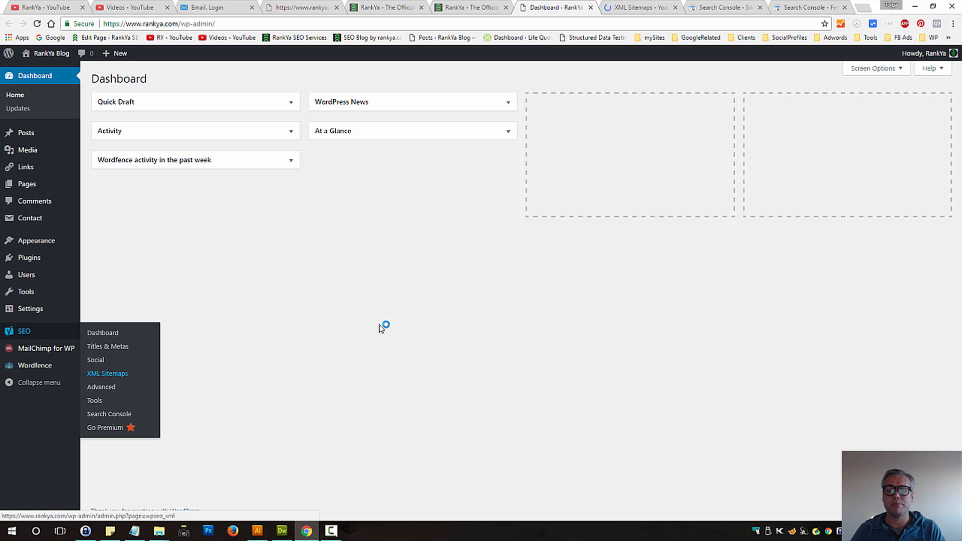
left_click(107, 373)
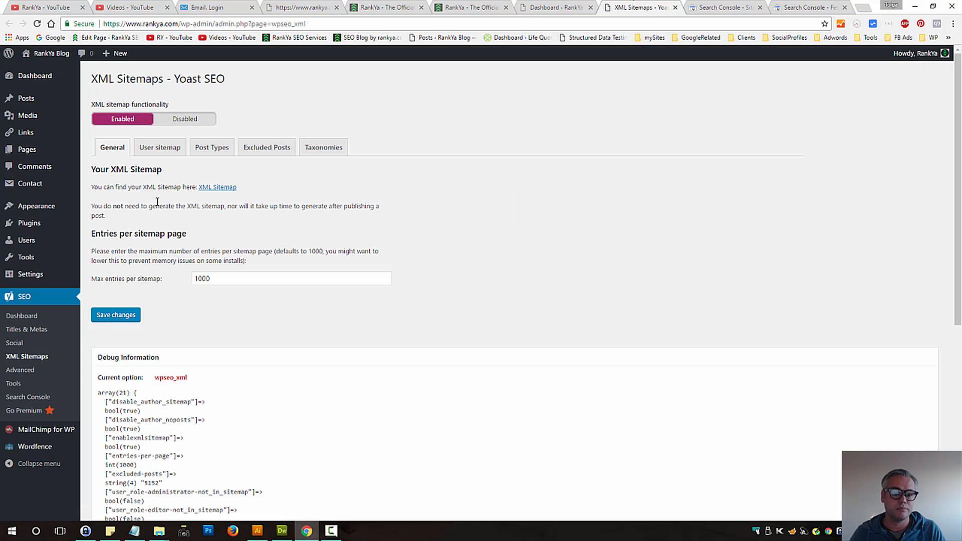
left_click(217, 188)
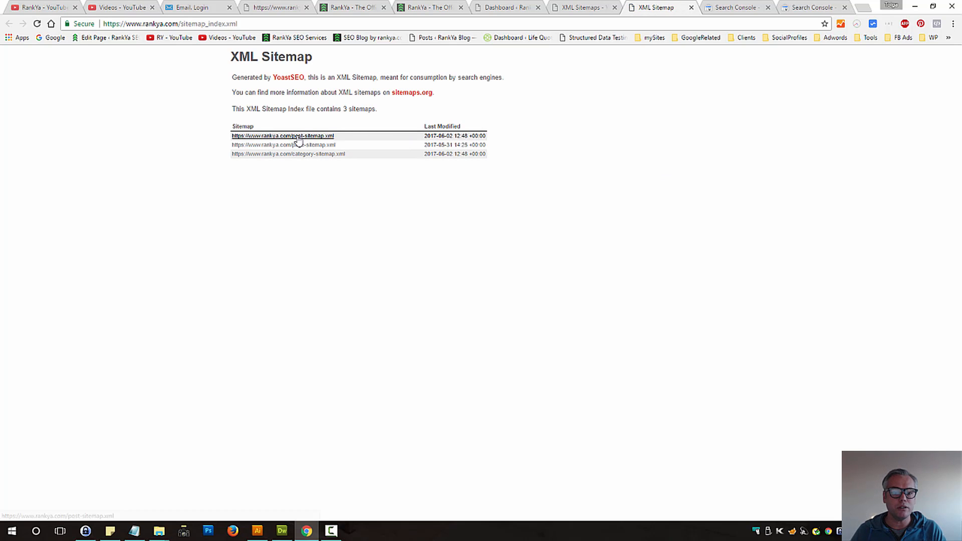
left_click(279, 135)
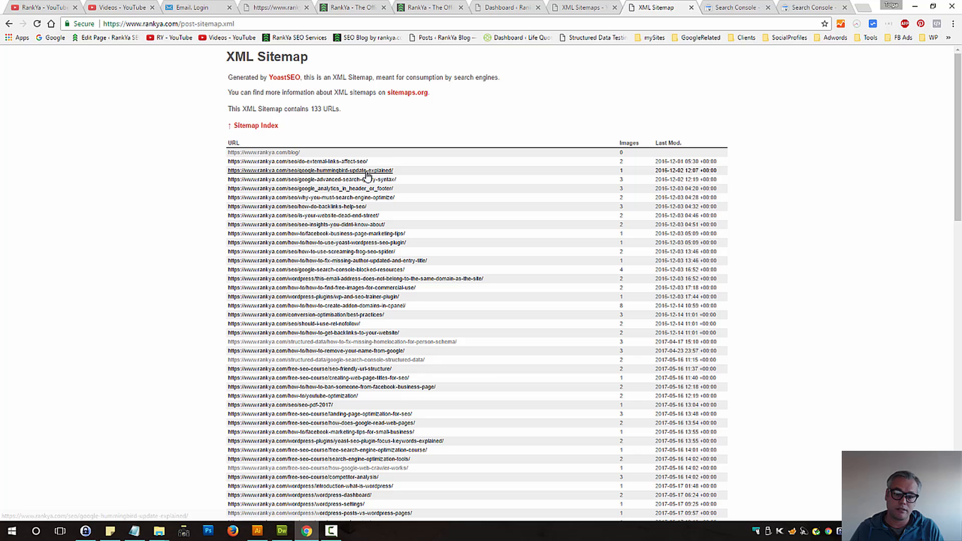
mouse_move(777, 284)
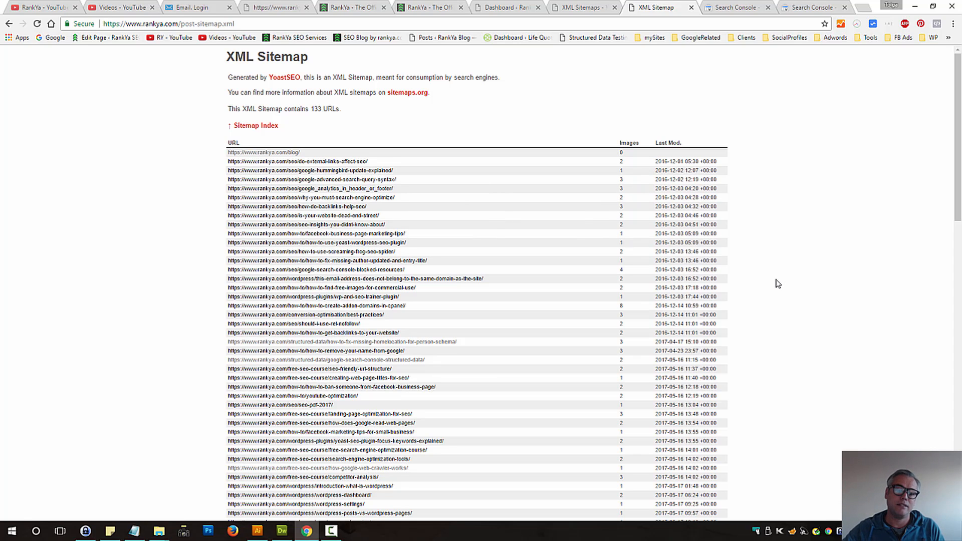
mouse_move(754, 280)
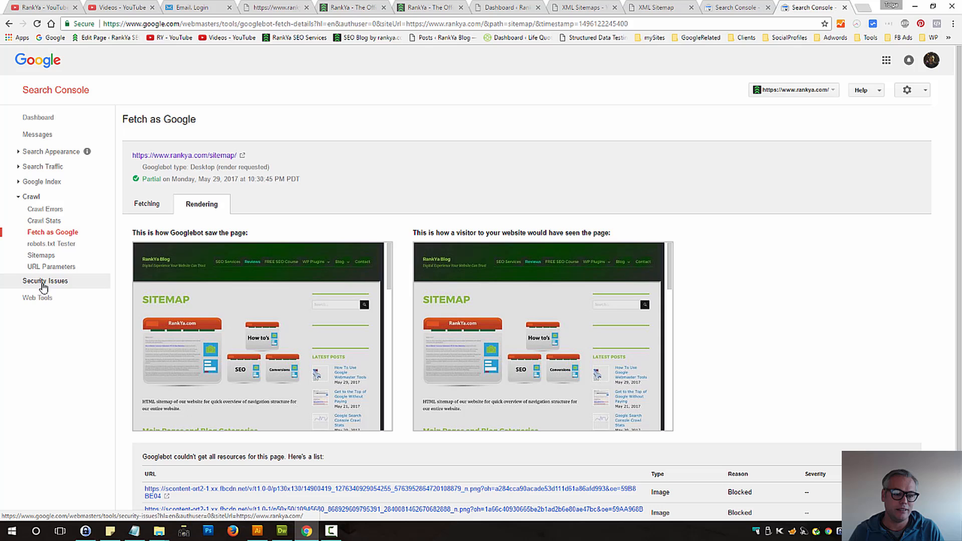
mouse_move(532, 173)
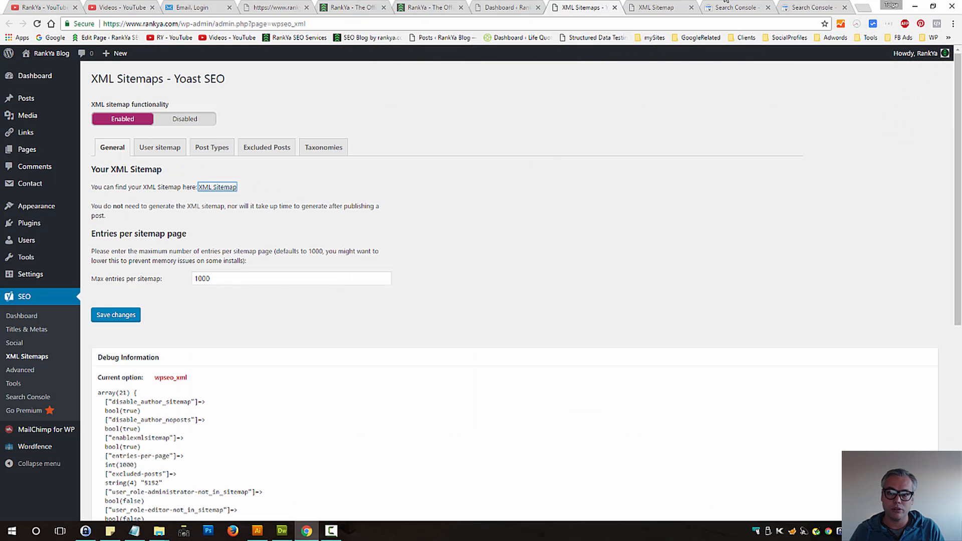
Step: Return to the 133-URL post sitemap from the Yoast sitemap settings
left_click(217, 186)
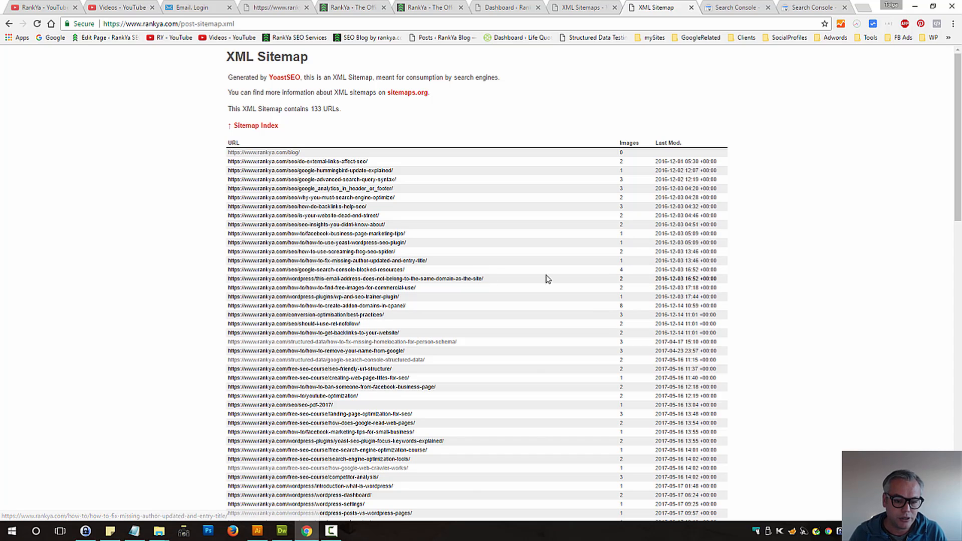
mouse_move(417, 287)
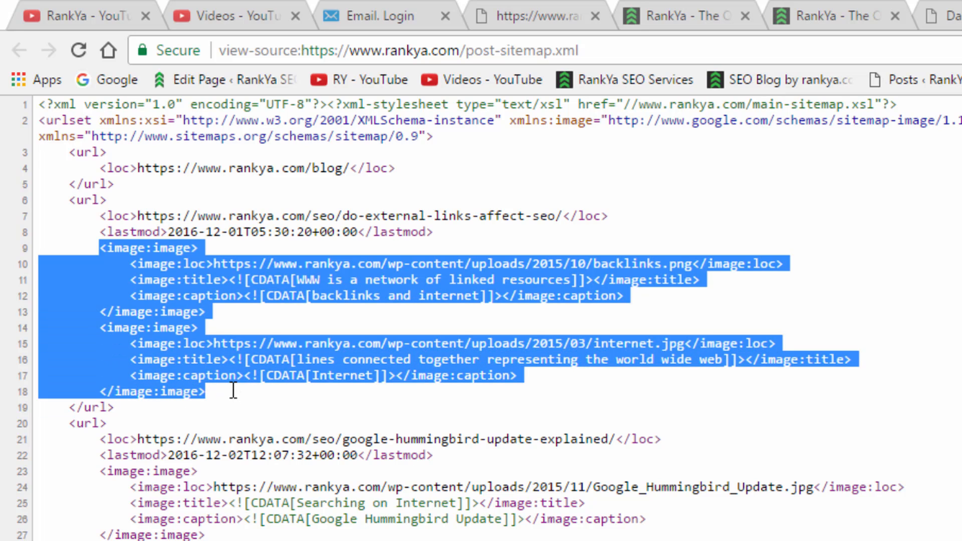
Step: View the raw source of post-sitemap.xml and highlight an image:loc entry
left_click(197, 343)
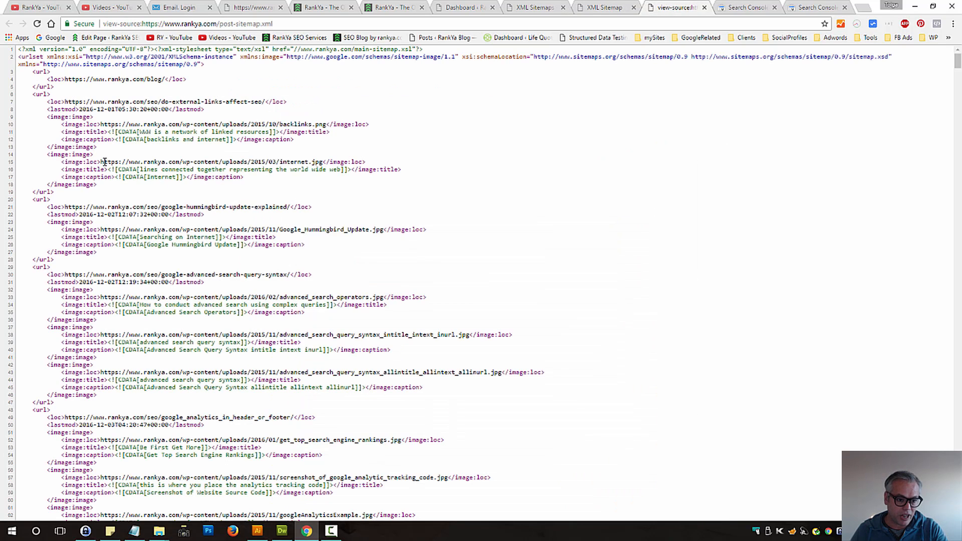
left_click_drag(104, 161, 309, 162)
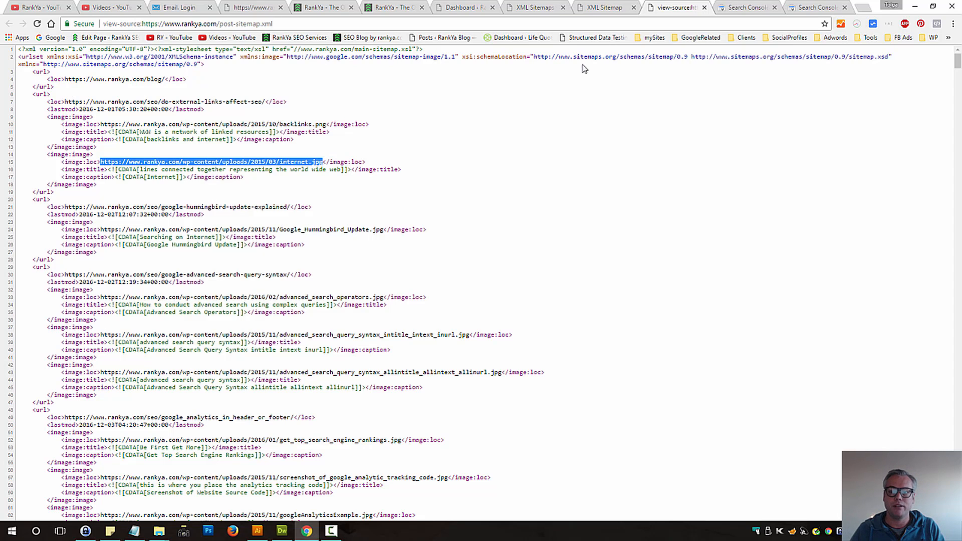
left_click(252, 7)
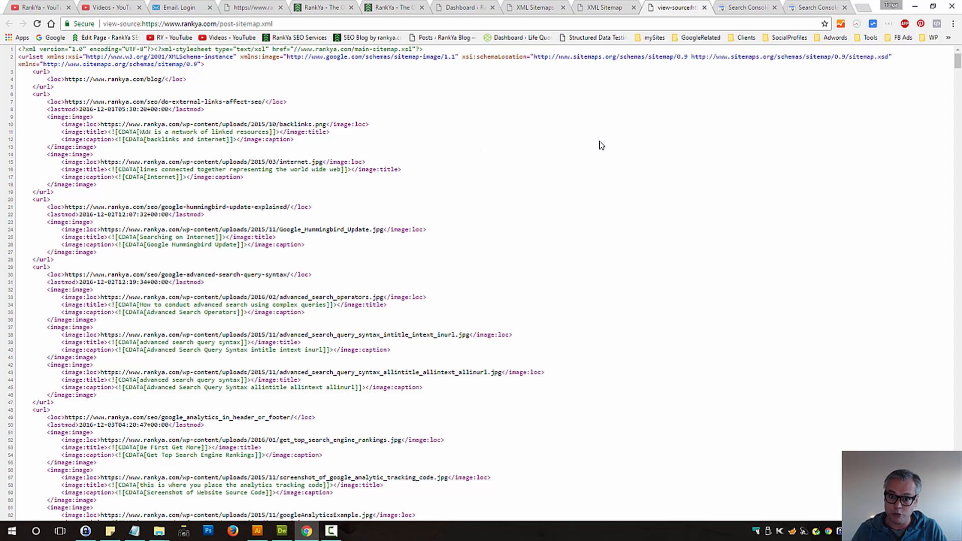
mouse_move(797, 8)
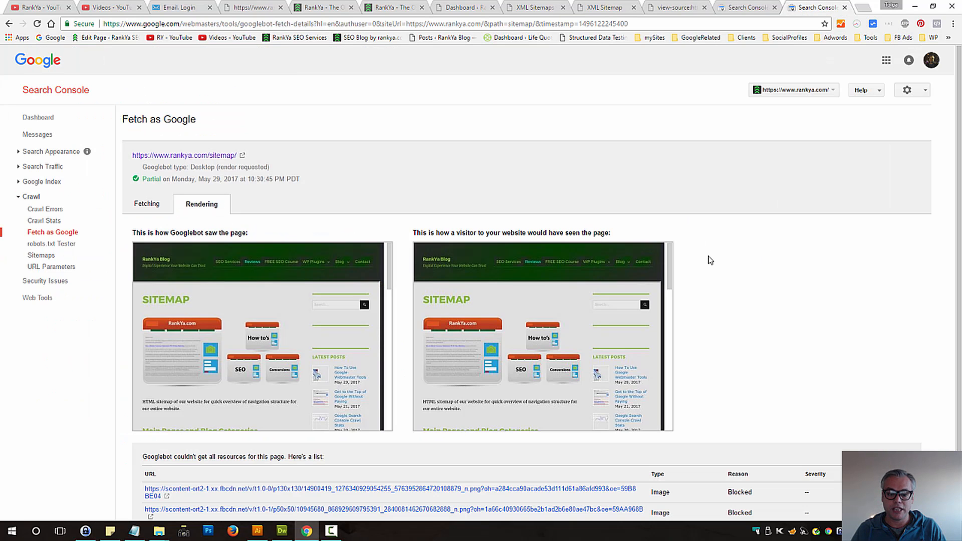
mouse_move(659, 51)
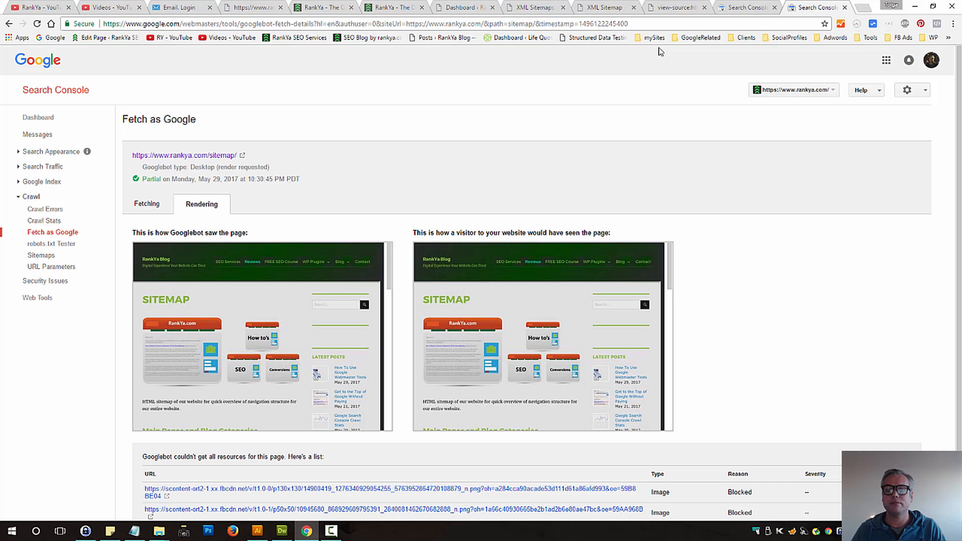
Step: Return via the Sitemaps report to the robots.txt Tester with an empty test path
left_click(42, 255)
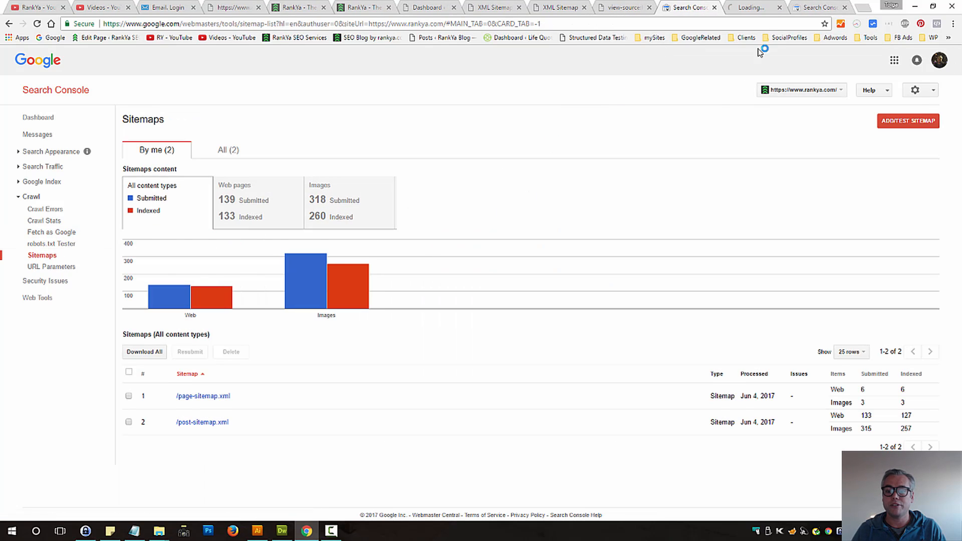
left_click(51, 244)
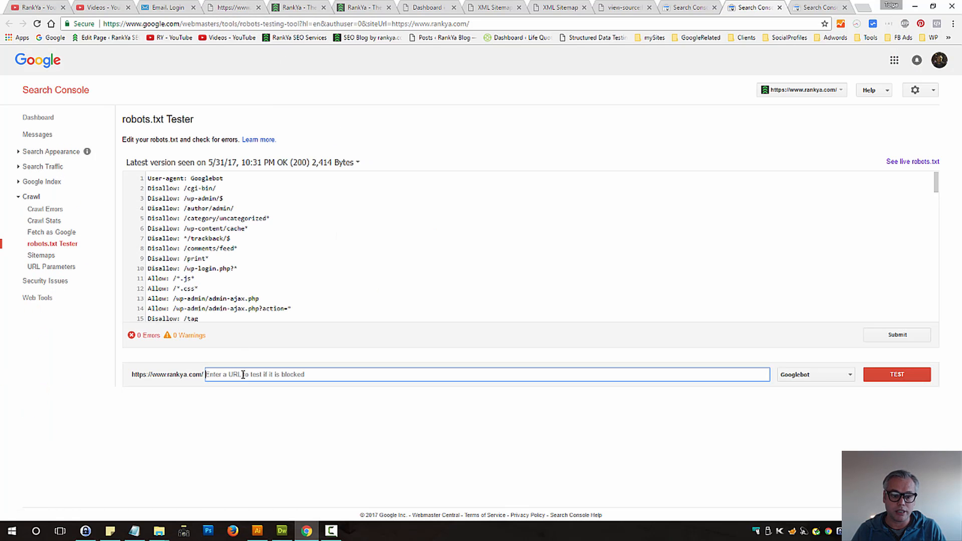
Step: Test page/abcpage/ against robots.txt, confirming it is blocked by the Disallow rule on line 18
type("page/abcpage/")
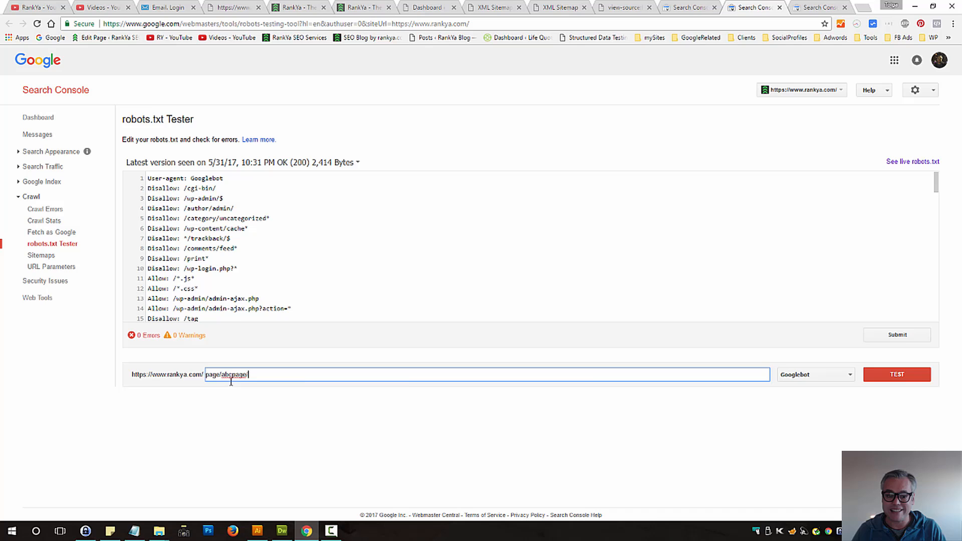
left_click(896, 374)
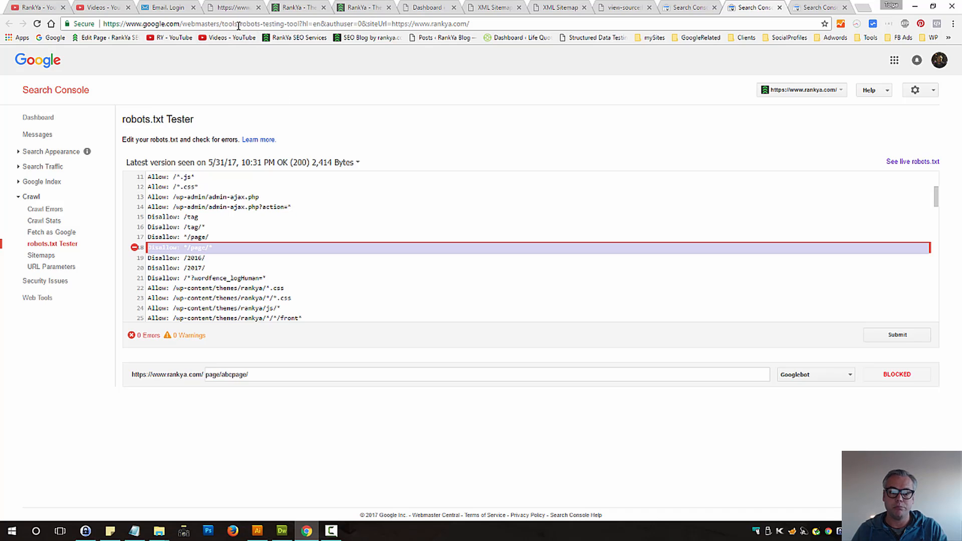
mouse_move(238, 20)
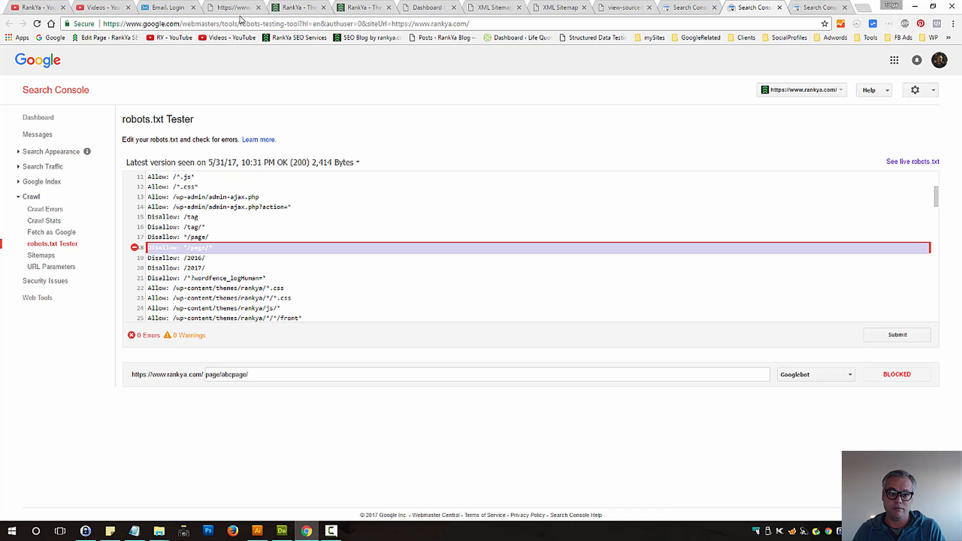
mouse_move(235, 7)
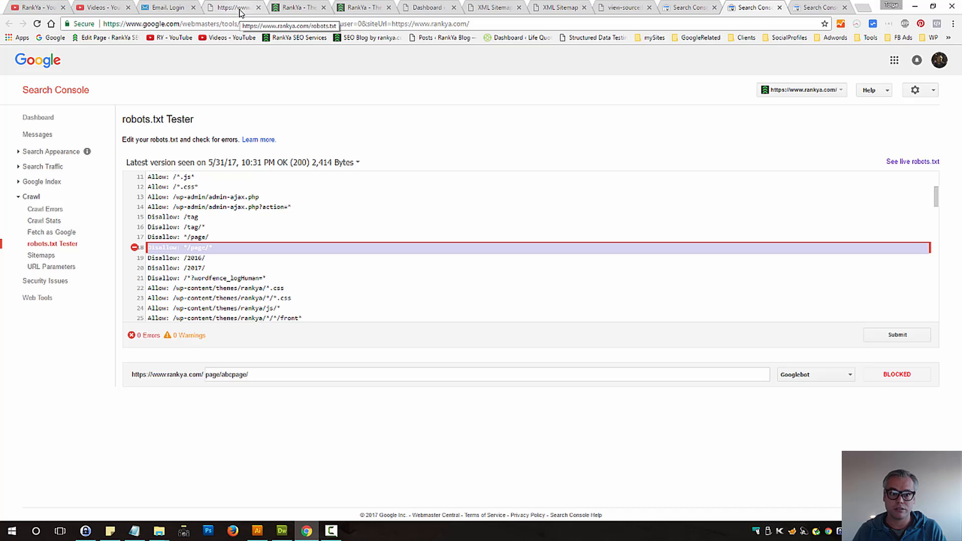
mouse_move(295, 42)
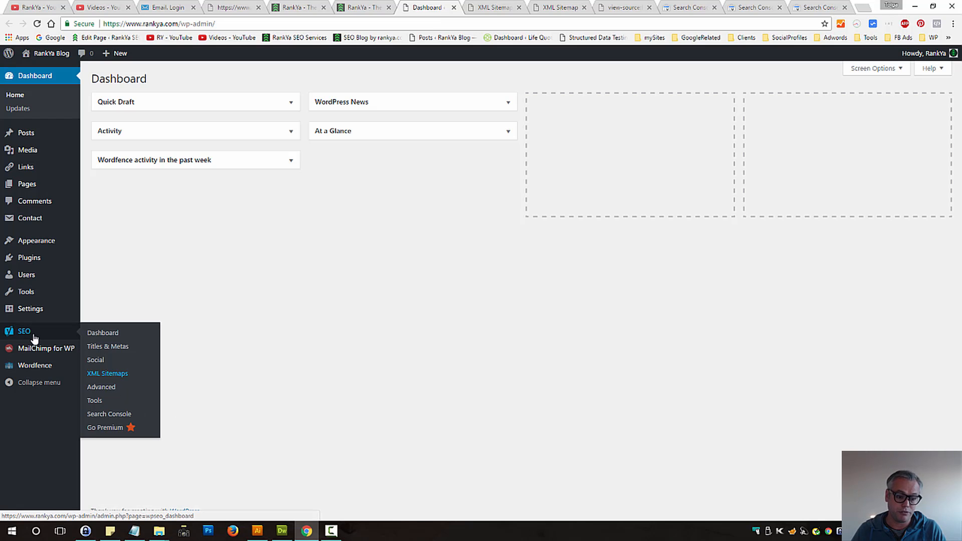
mouse_move(94, 404)
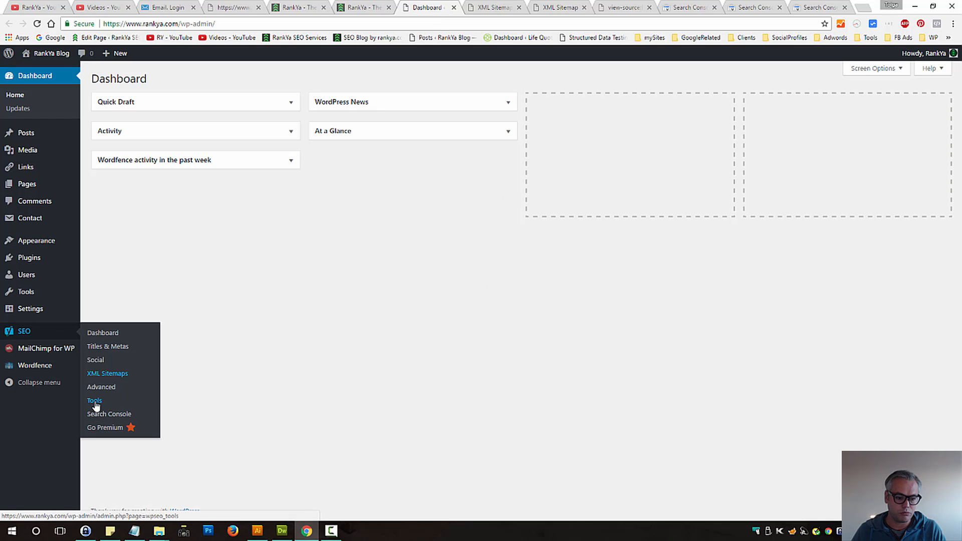
Step: Bring up Yoast SEO's file editor in WordPress showing the robots.txt with the */page/ disallow lines
left_click(94, 400)
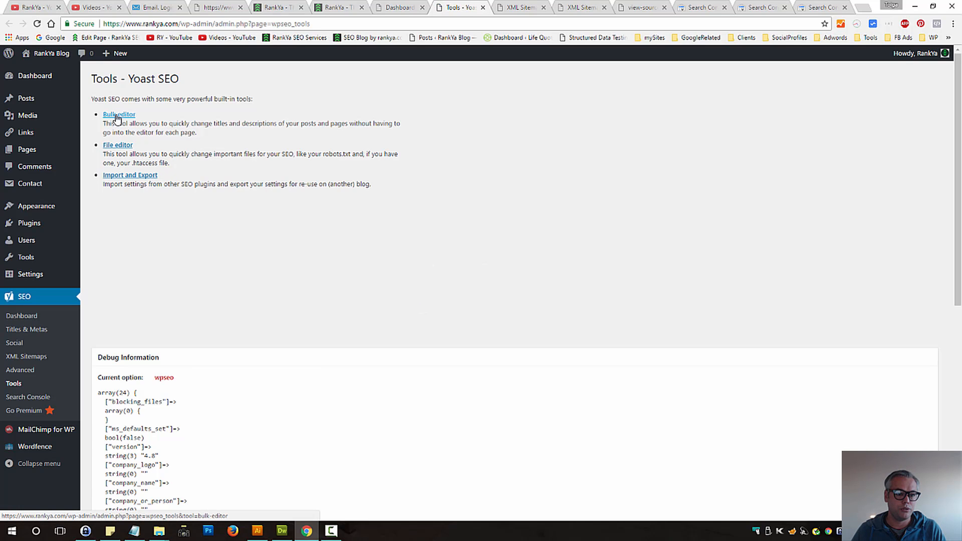
left_click(117, 144)
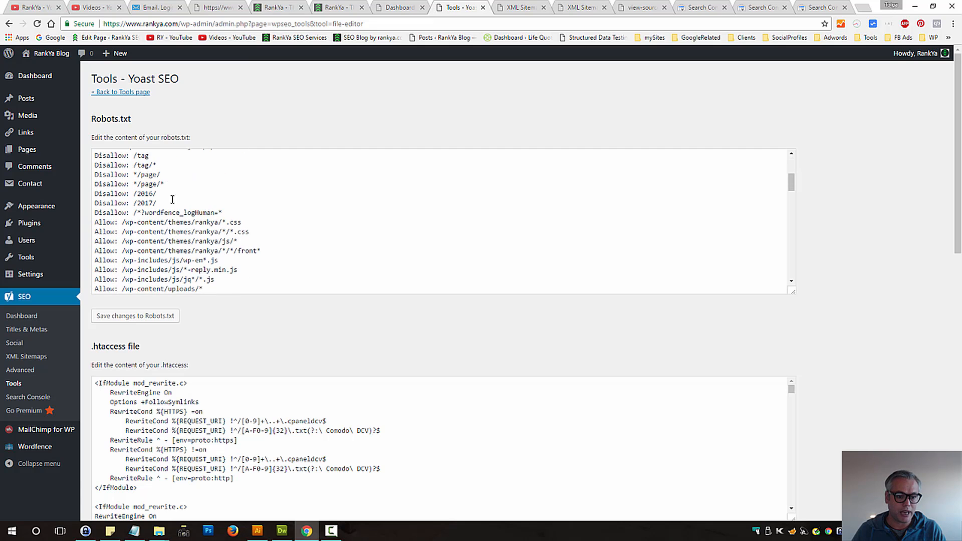
double_click(126, 174)
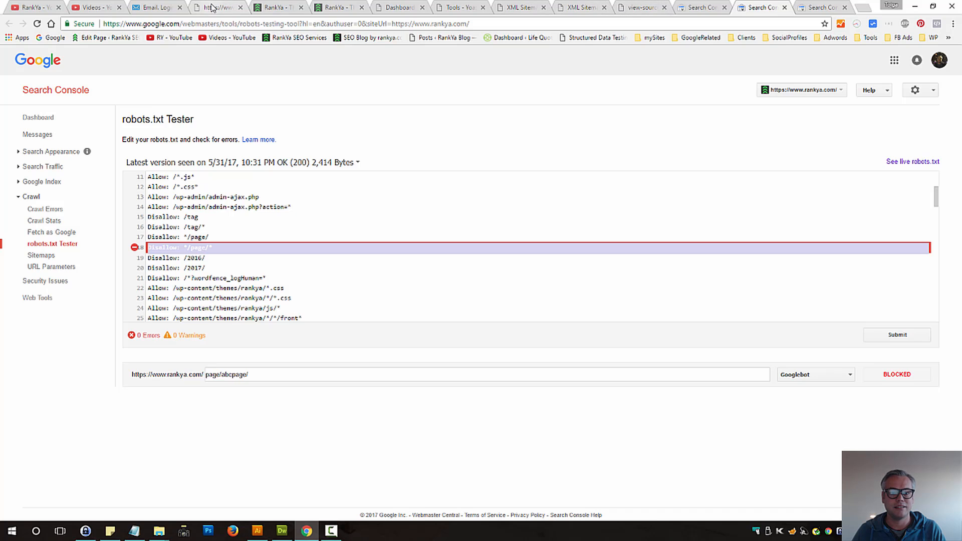
Step: Return to the Yoast file editor, then view the rendered post sitemap listing 133 URLs
left_click(457, 7)
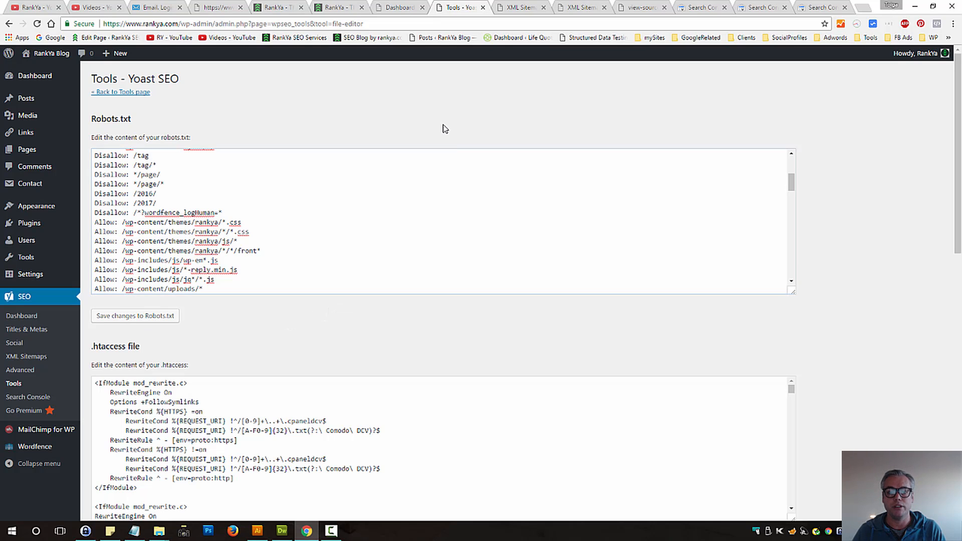
mouse_move(876, 26)
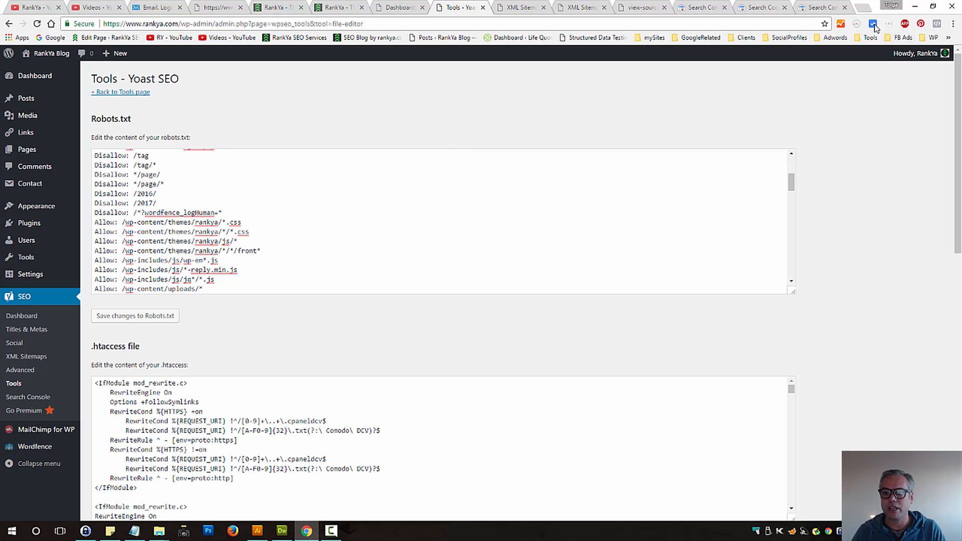
mouse_move(621, 127)
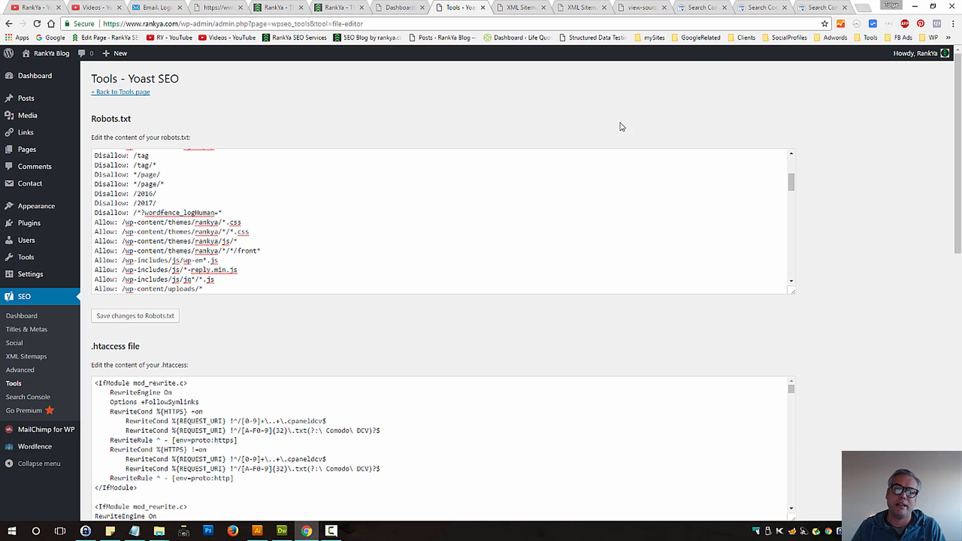
mouse_move(618, 138)
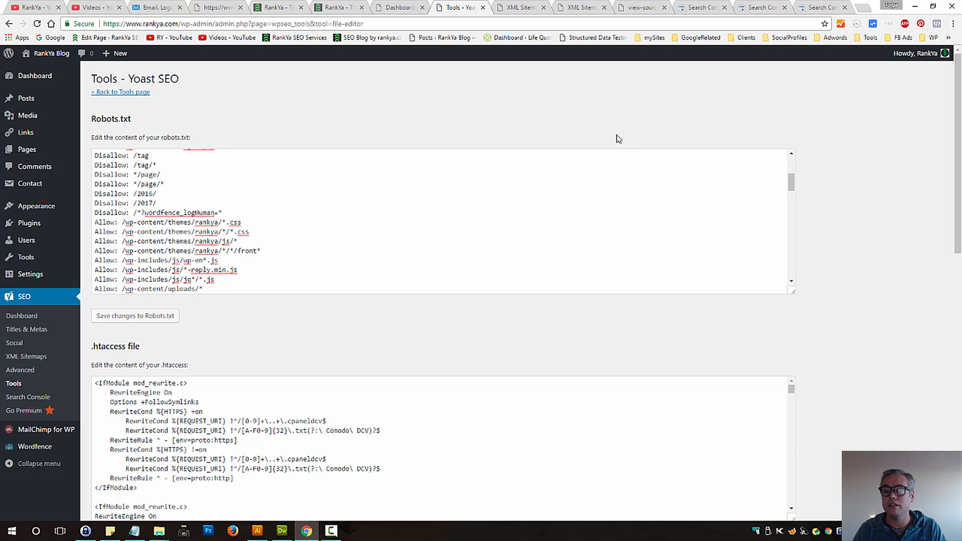
mouse_move(705, 127)
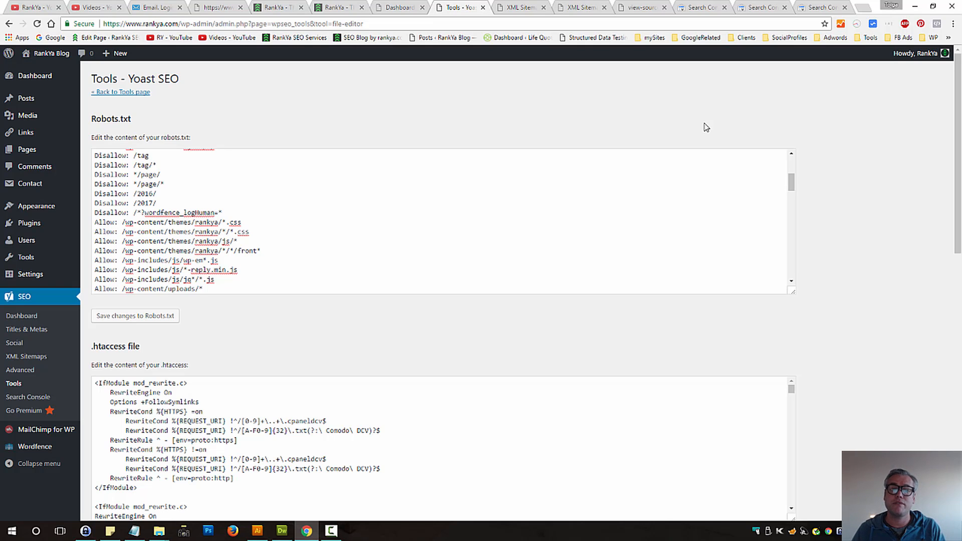
mouse_move(766, 112)
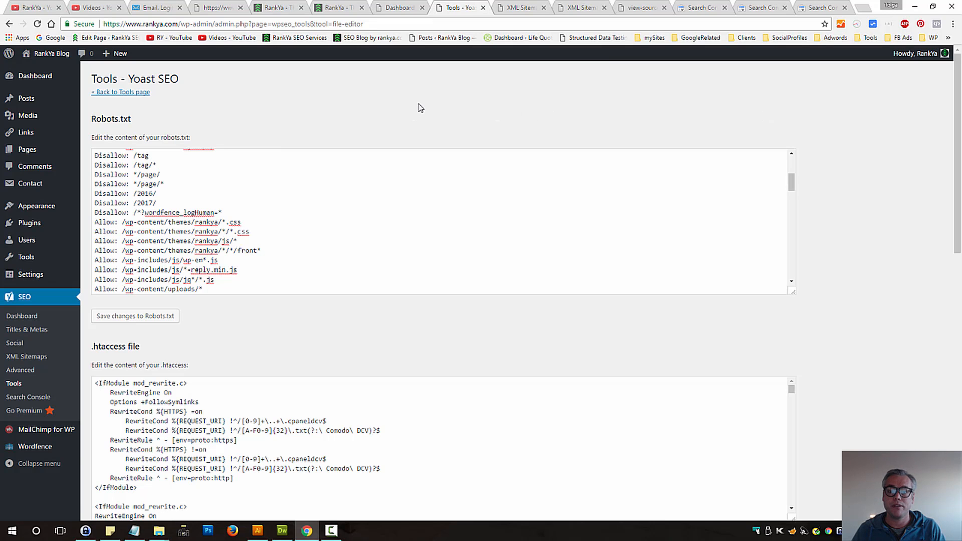
left_click(577, 7)
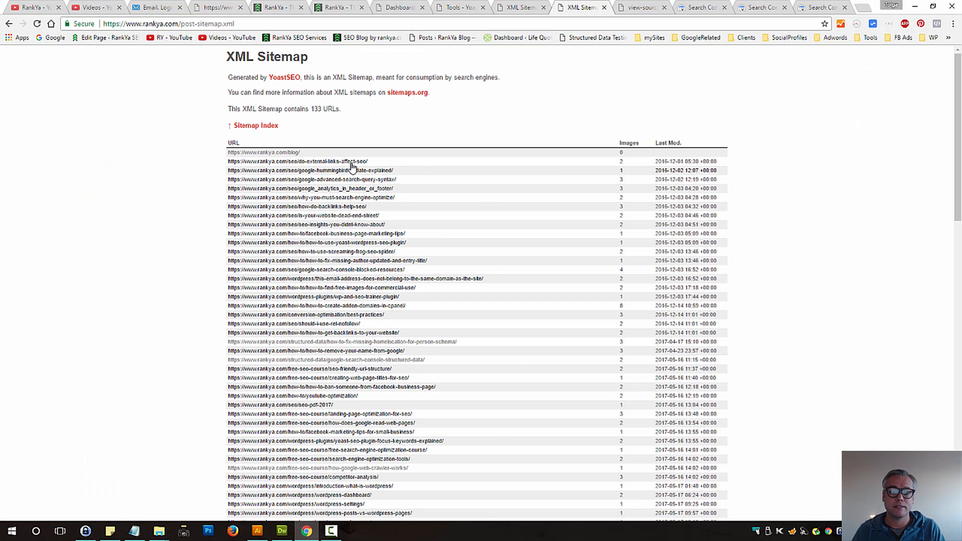
mouse_move(672, 147)
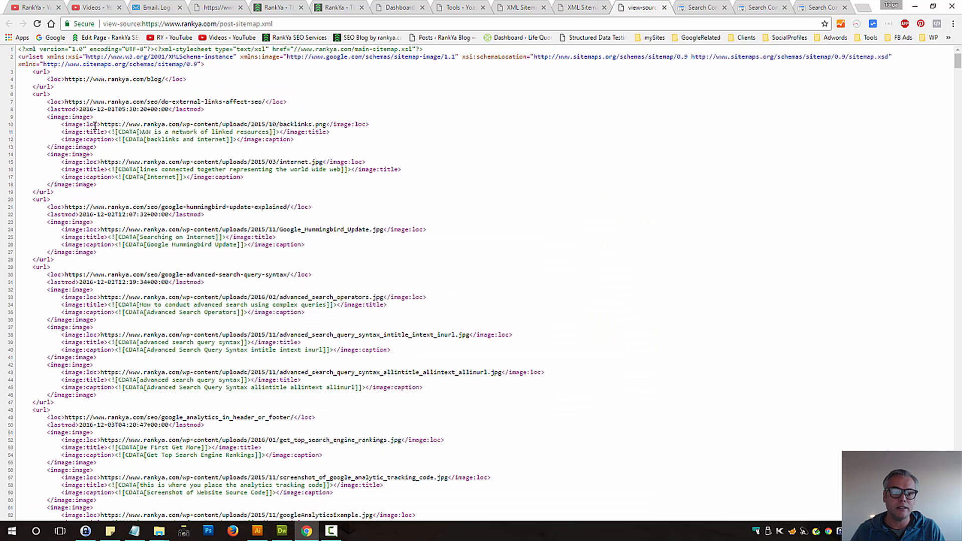
Step: Highlight a line in the post sitemap's raw XML source before returning to the robots.txt Tester
left_click_drag(102, 161, 295, 161)
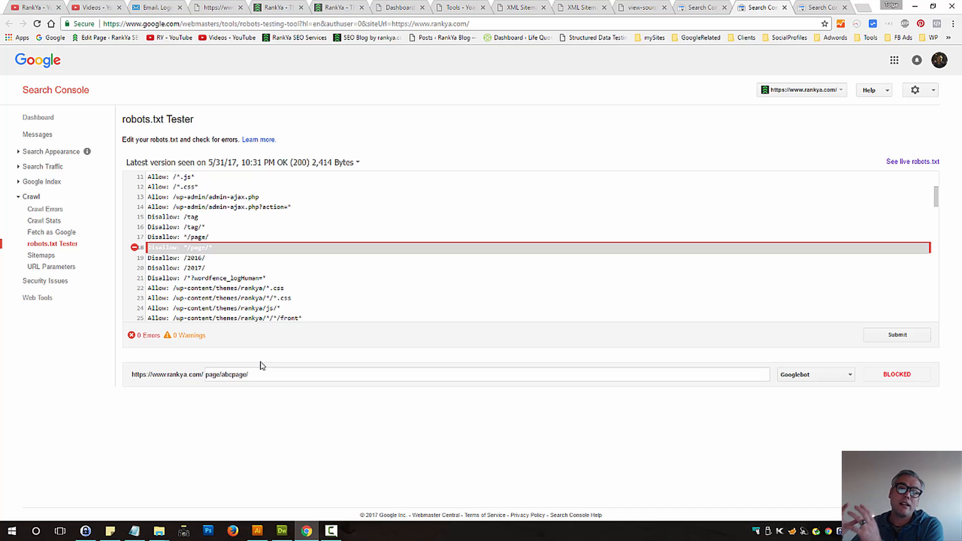
mouse_move(274, 357)
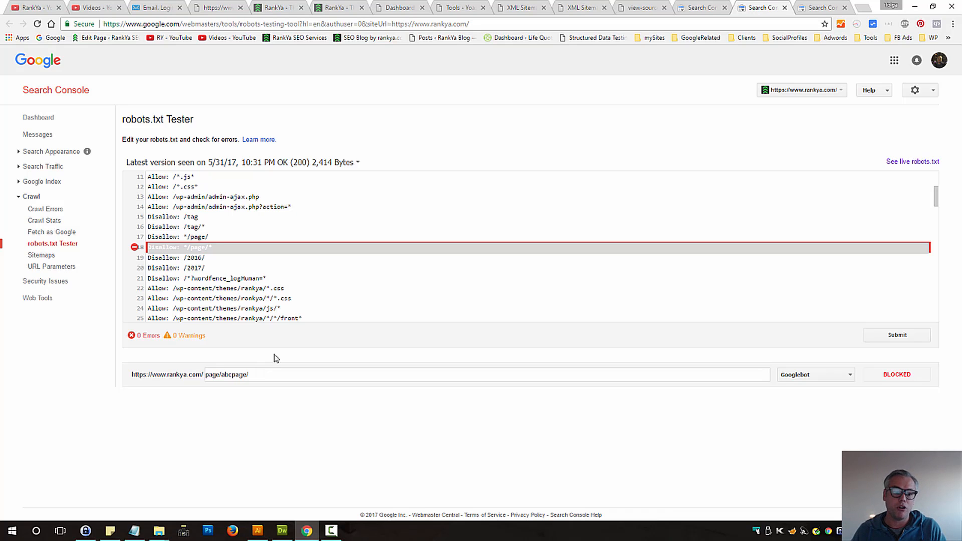
Step: Go to Crawl > Fetch as Google and load the fetch details for the /sitemap/ page
left_click(51, 233)
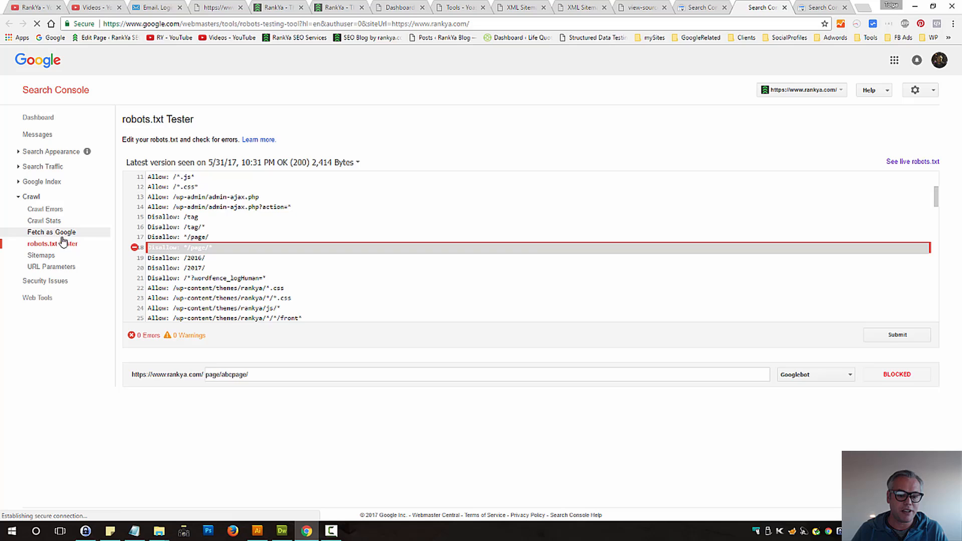
left_click(52, 231)
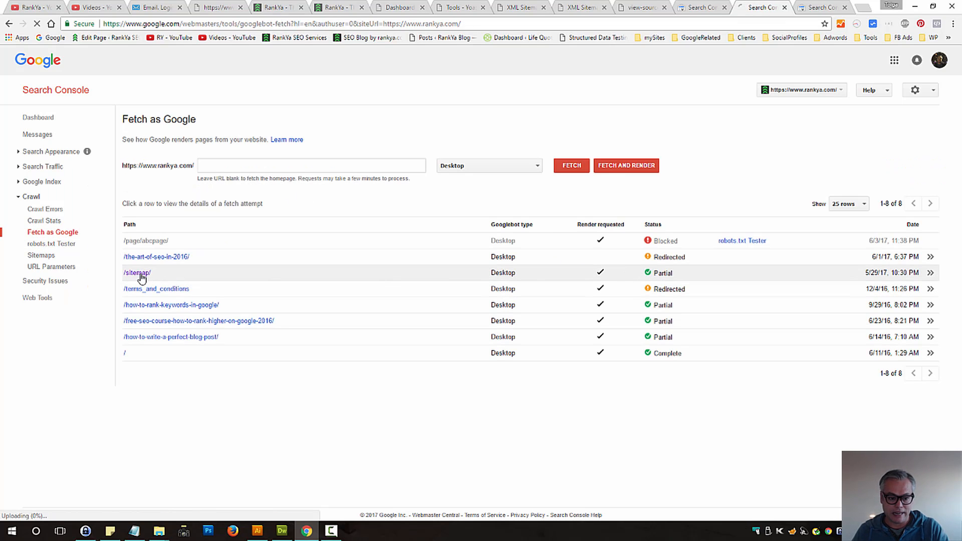
left_click(137, 272)
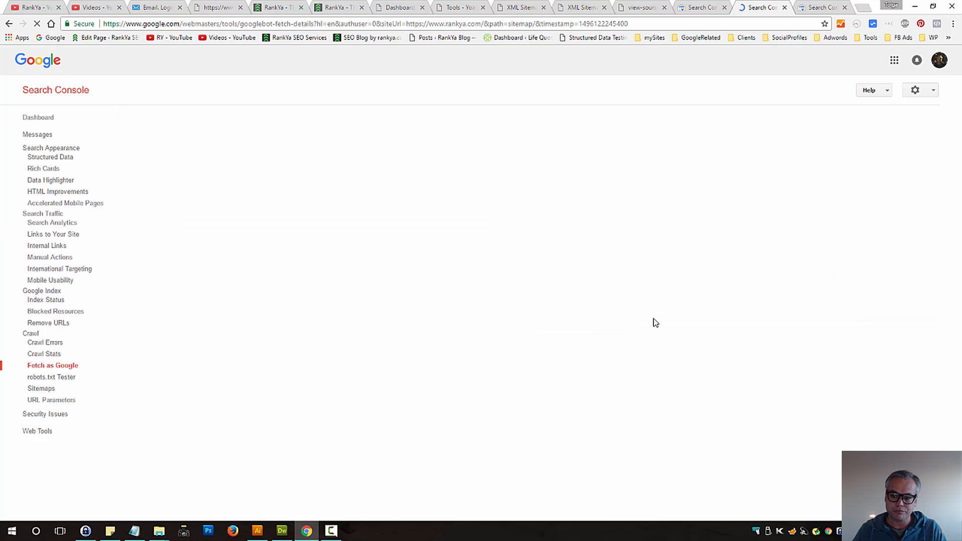
Step: View the Rendering results, highlight the Blocked reason and load the first fbcdn image in its own tab
left_click(53, 365)
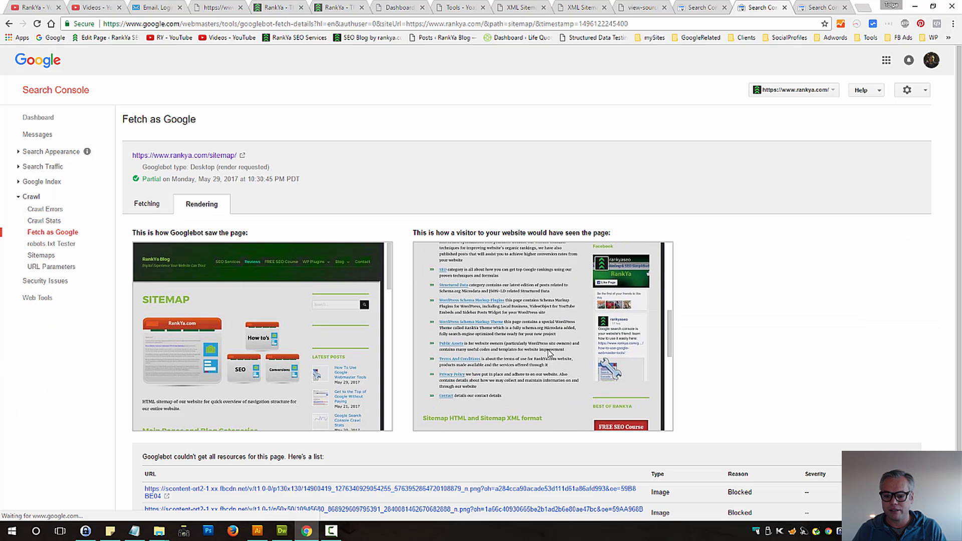
scroll("down", 3)
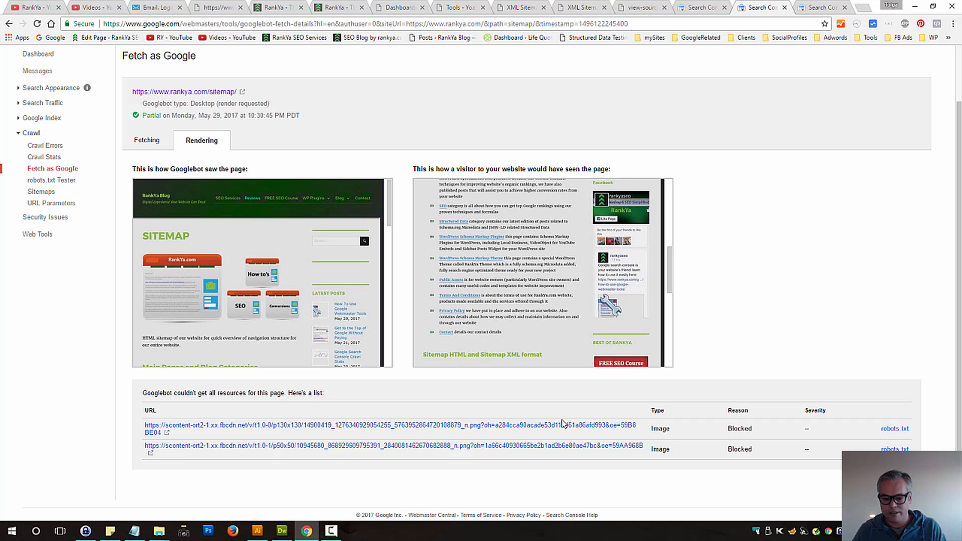
double_click(739, 427)
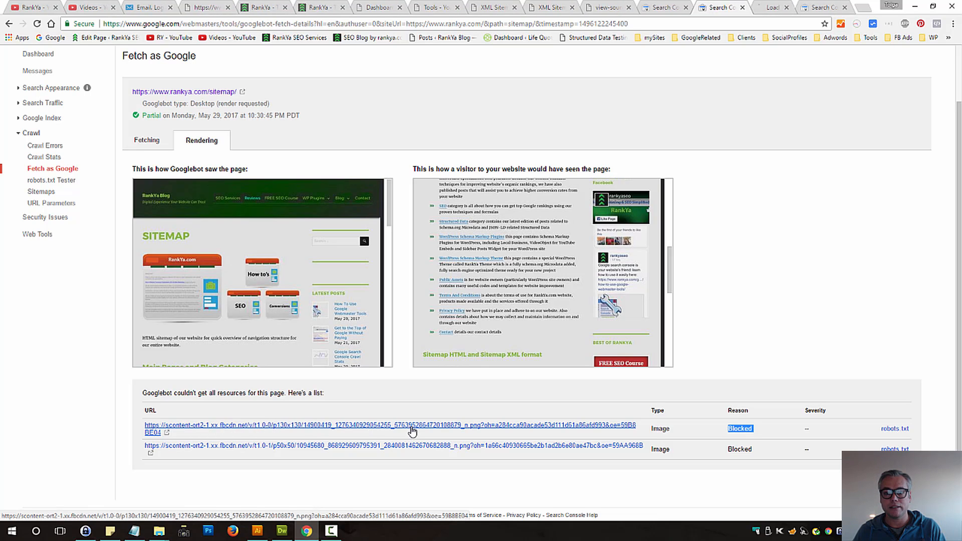
left_click(412, 428)
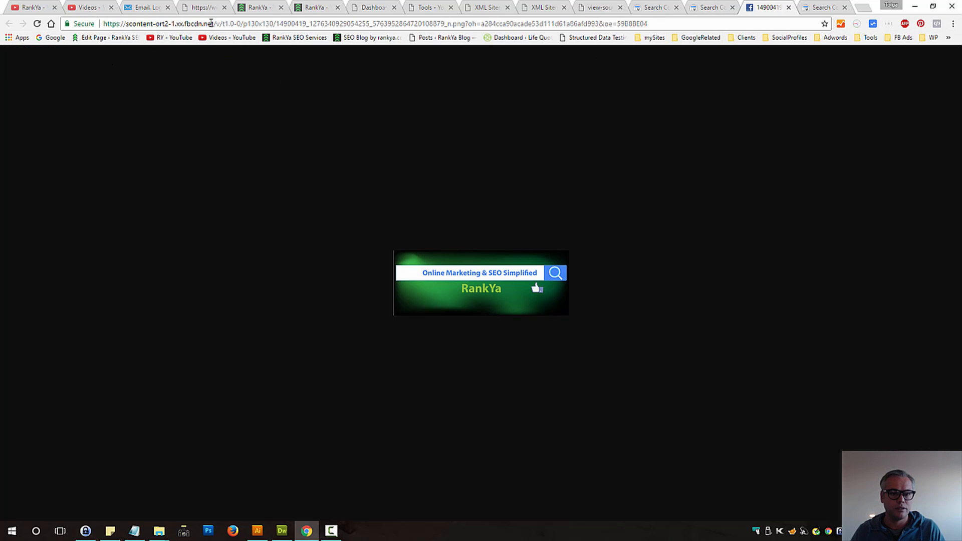
Step: Change the image address to facebook.com/robots.txt and load Facebook's robots.txt rules
double_click(197, 23)
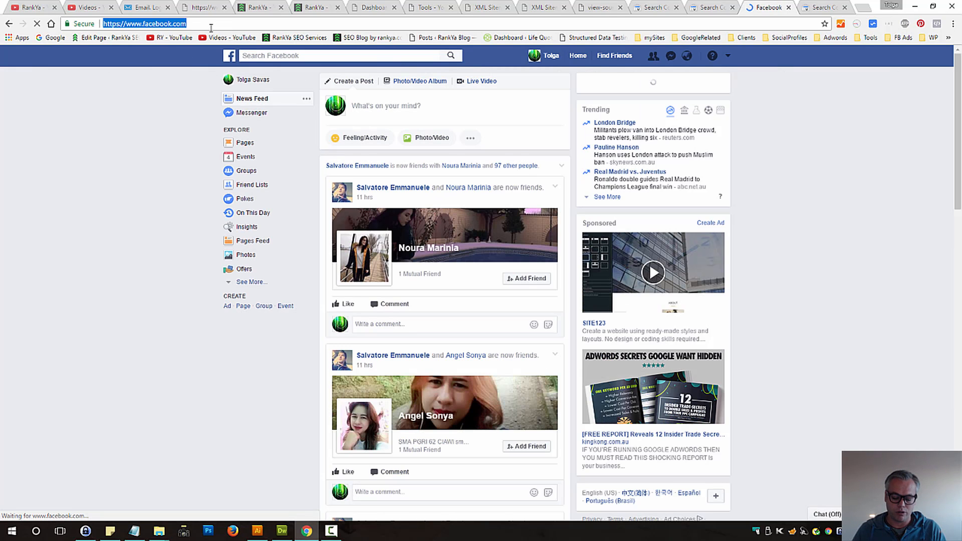
type("rob")
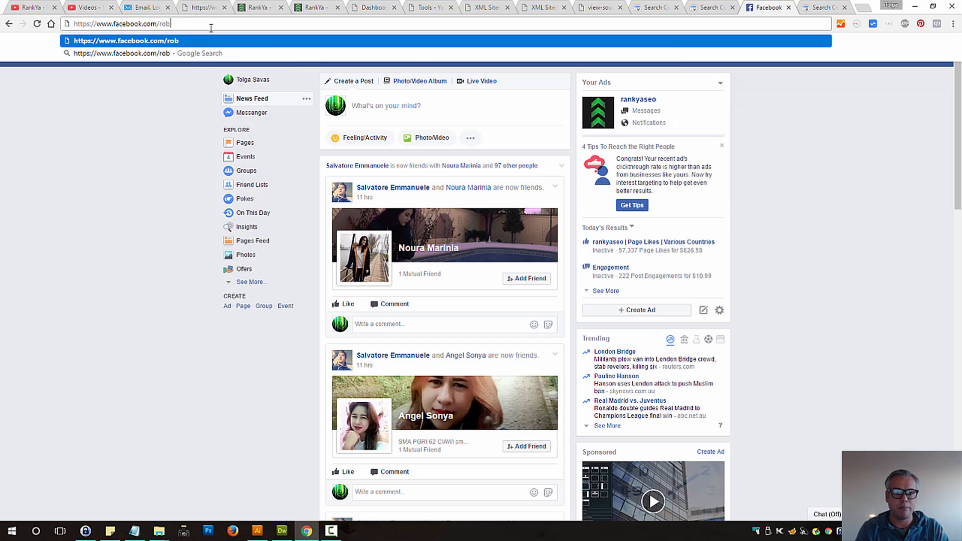
key("Enter")
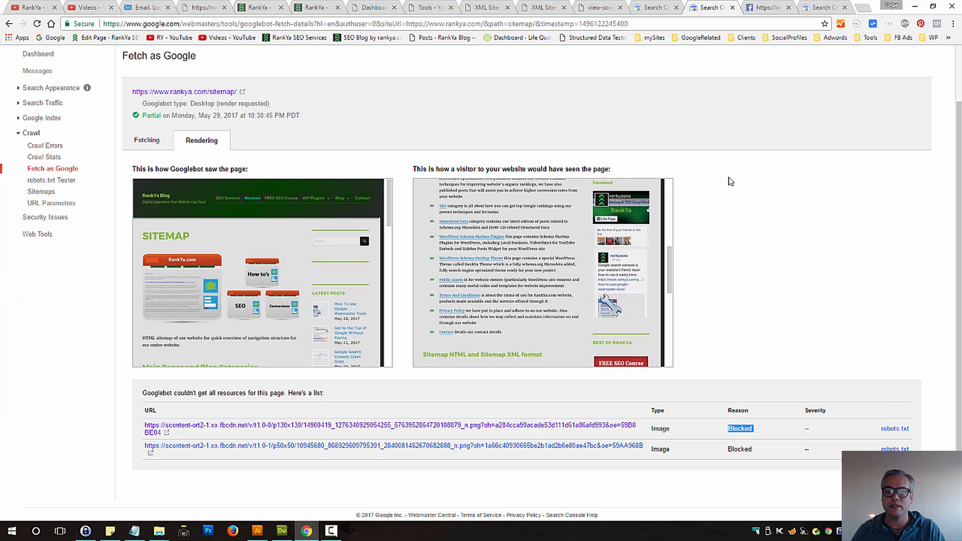
mouse_move(730, 313)
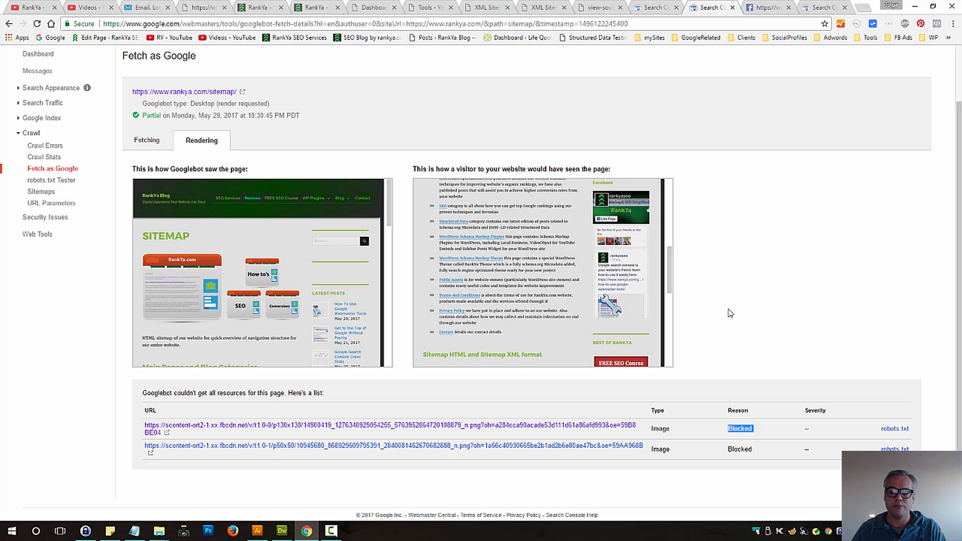
mouse_move(449, 428)
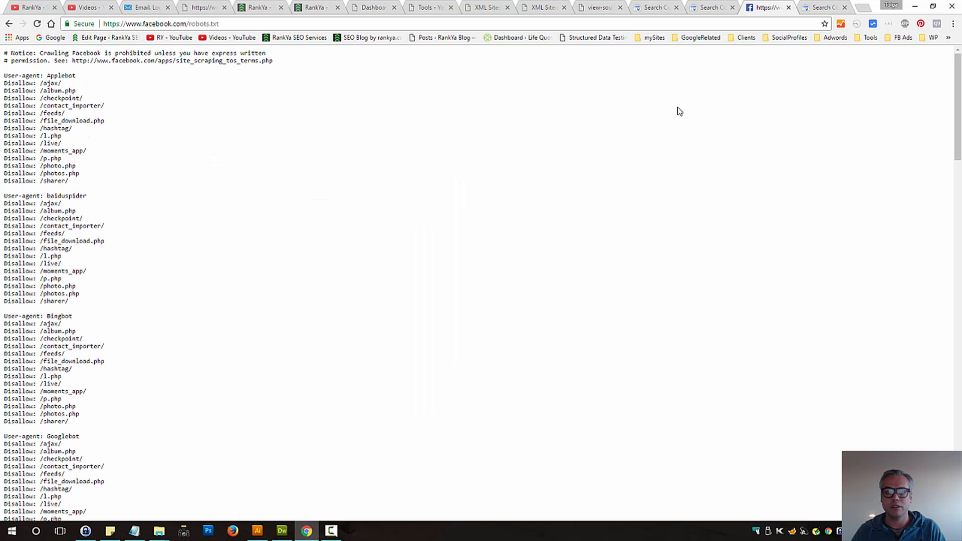
mouse_move(197, 93)
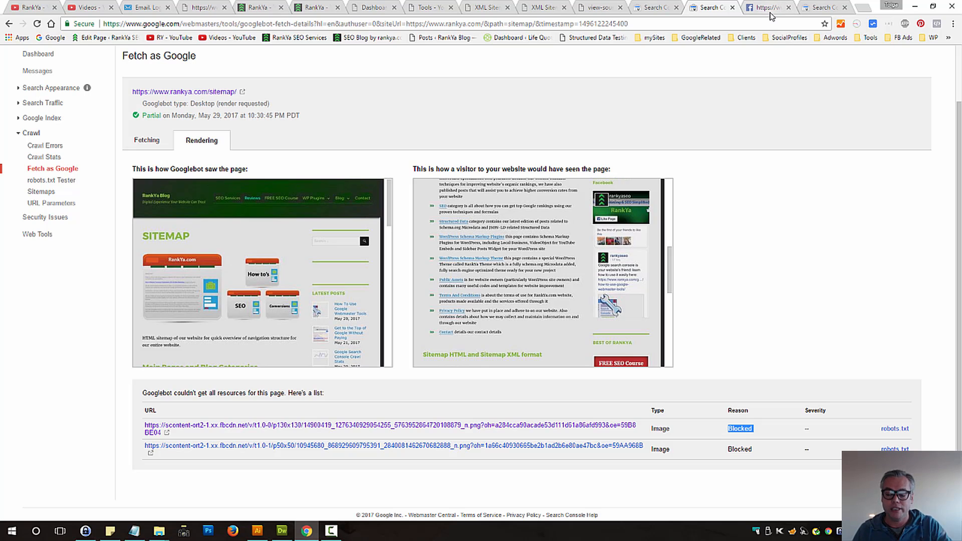
mouse_move(766, 7)
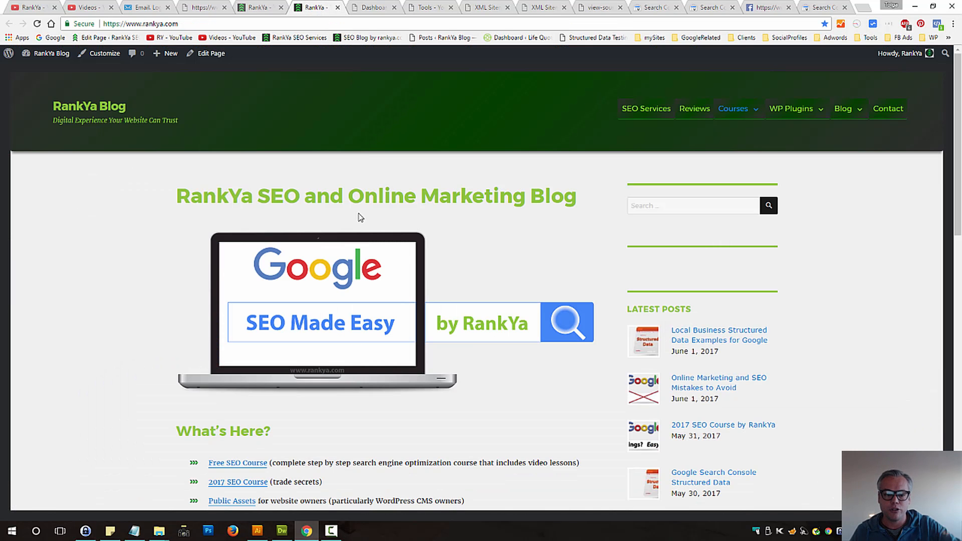
mouse_move(464, 61)
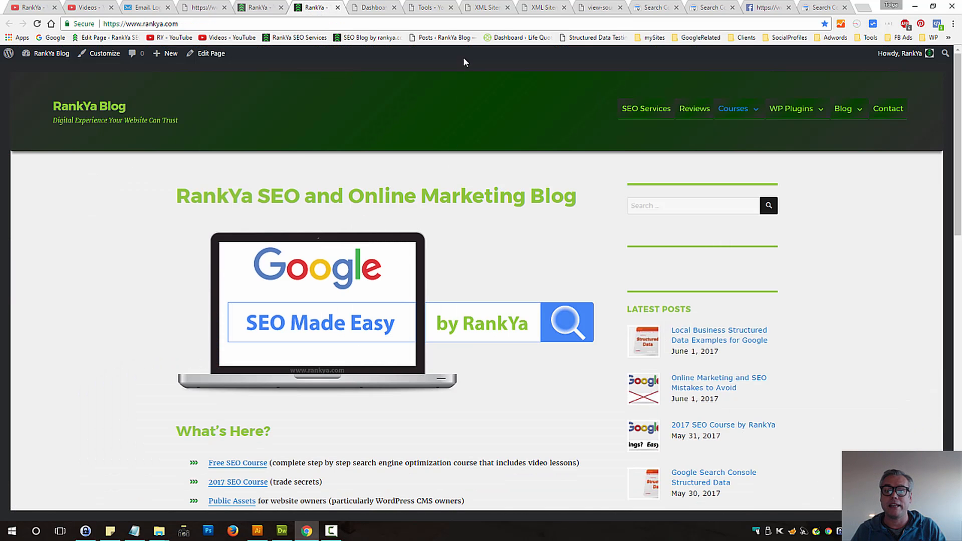
Step: Switch to the view-source tab of rankya.com's post-sitemap.xml listing post URLs with image entries
left_click(484, 7)
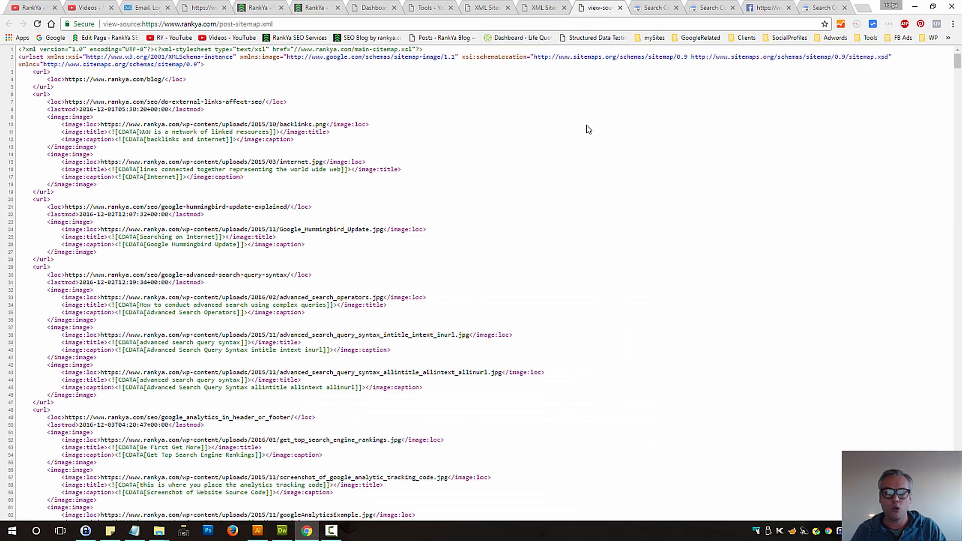
mouse_move(343, 255)
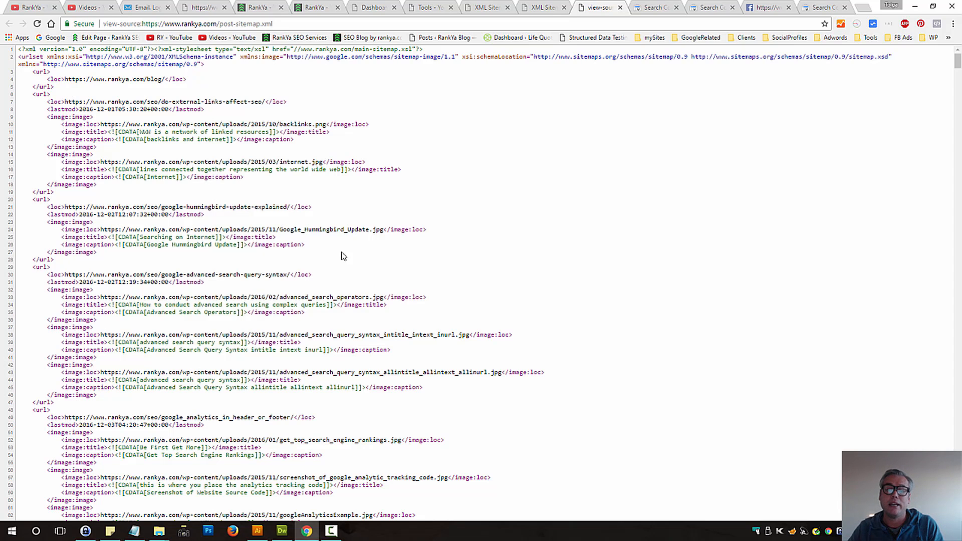
mouse_move(555, 193)
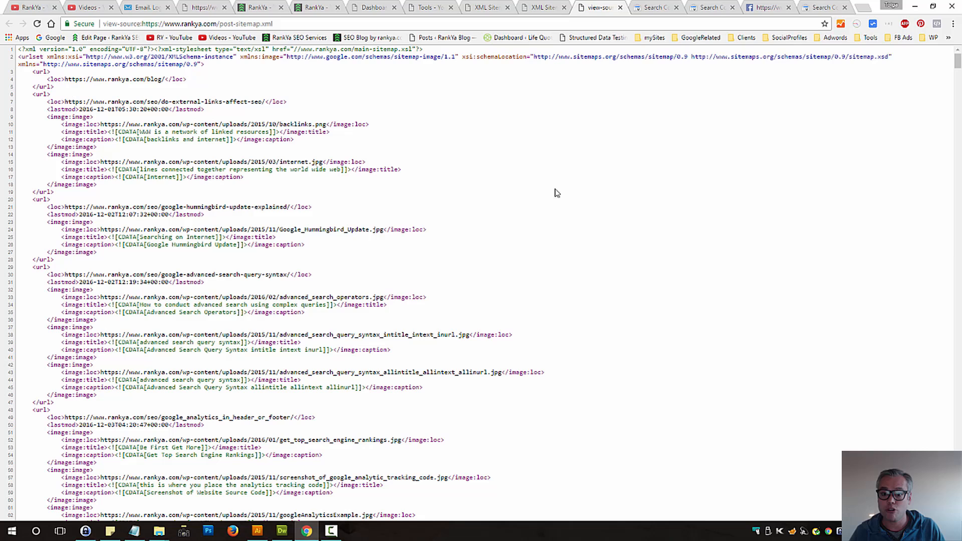
mouse_move(545, 197)
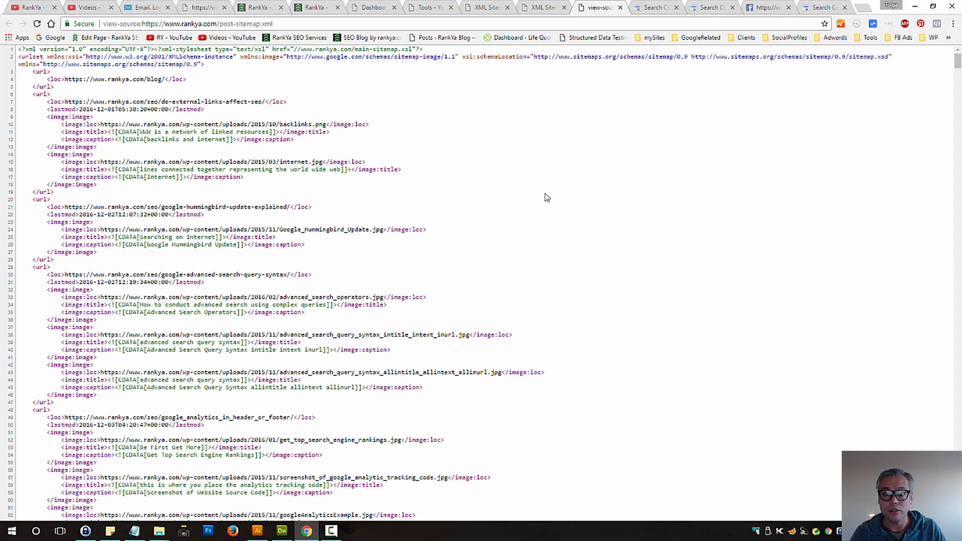
mouse_move(515, 202)
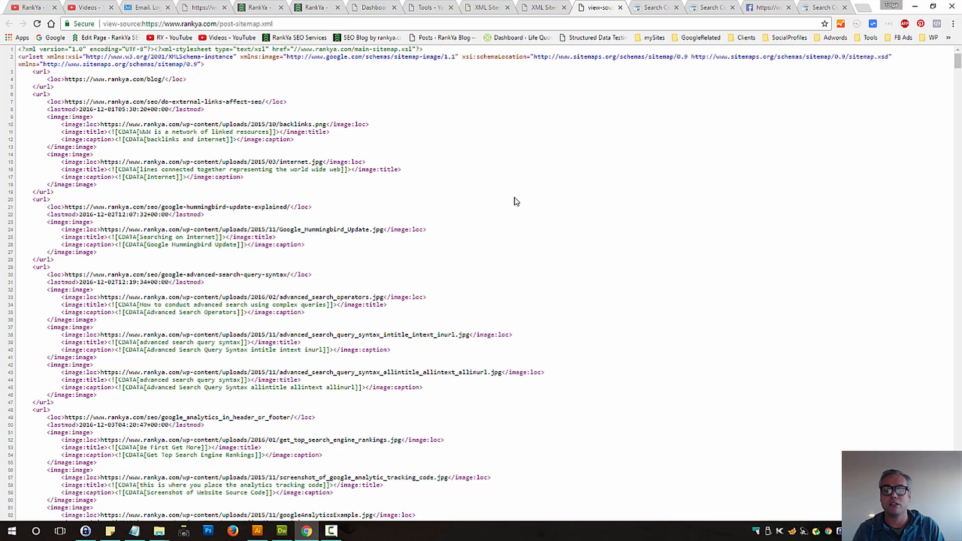
mouse_move(520, 178)
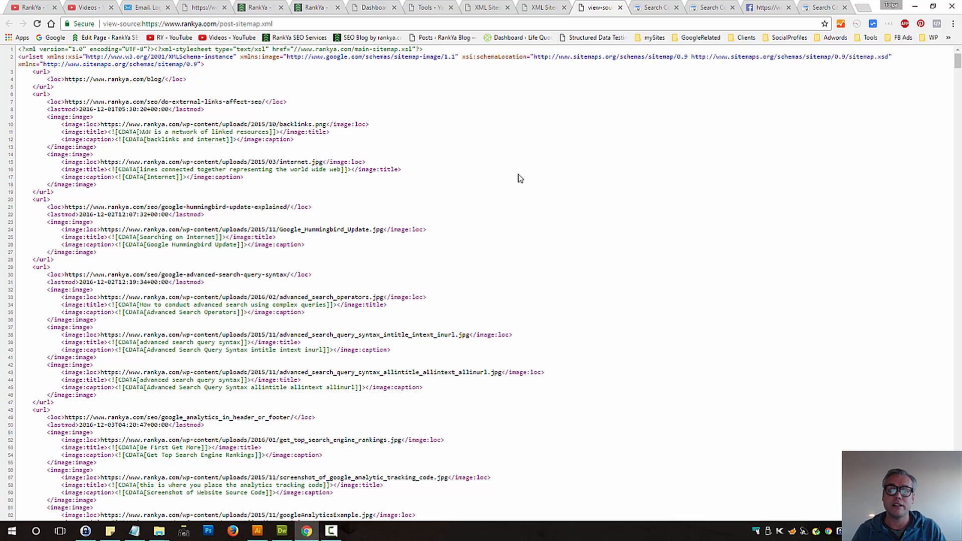
mouse_move(456, 166)
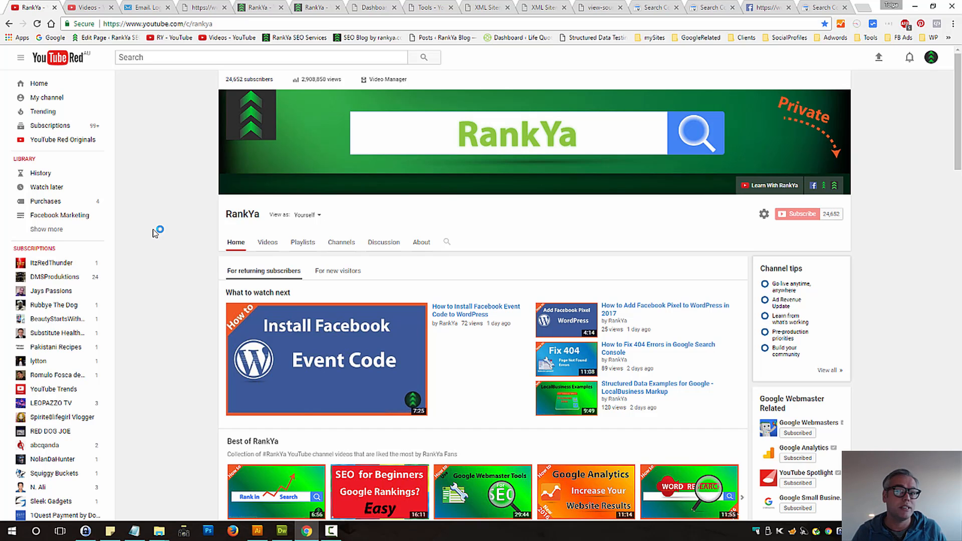
mouse_move(156, 239)
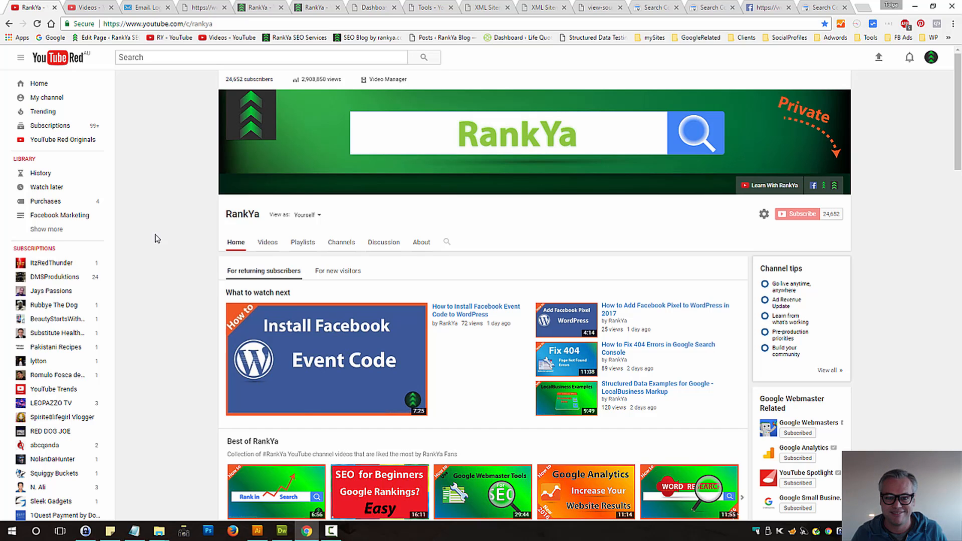